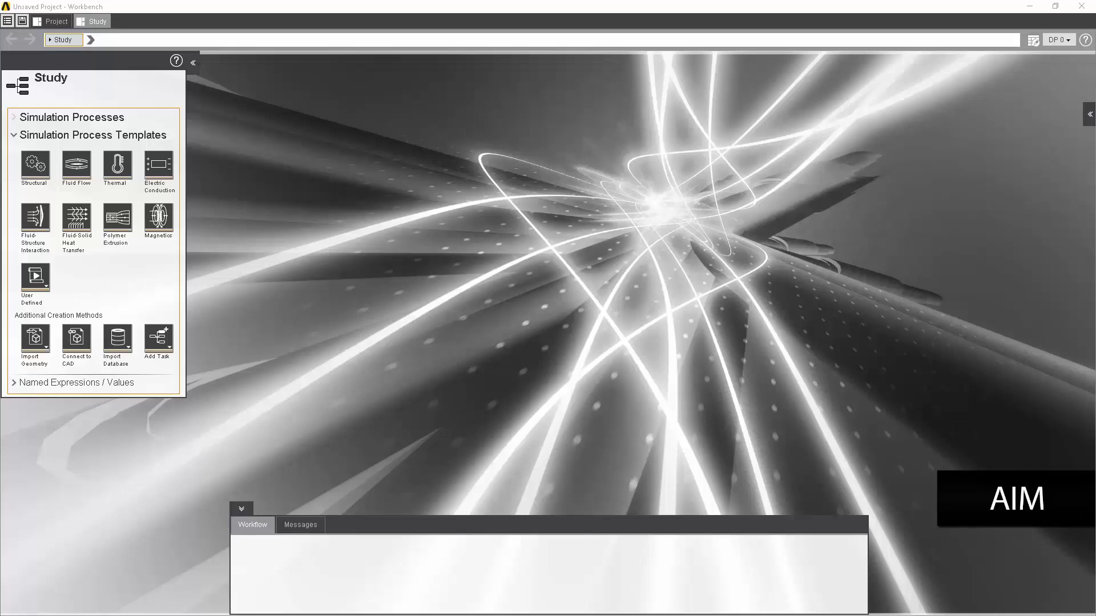
mouse_move(148, 195)
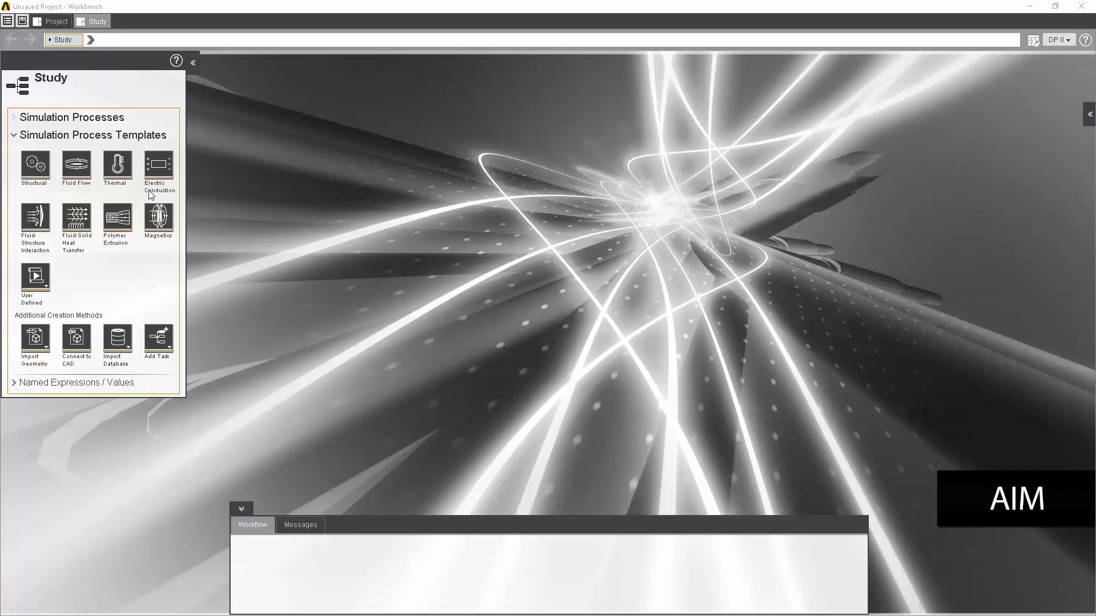
mouse_move(116, 167)
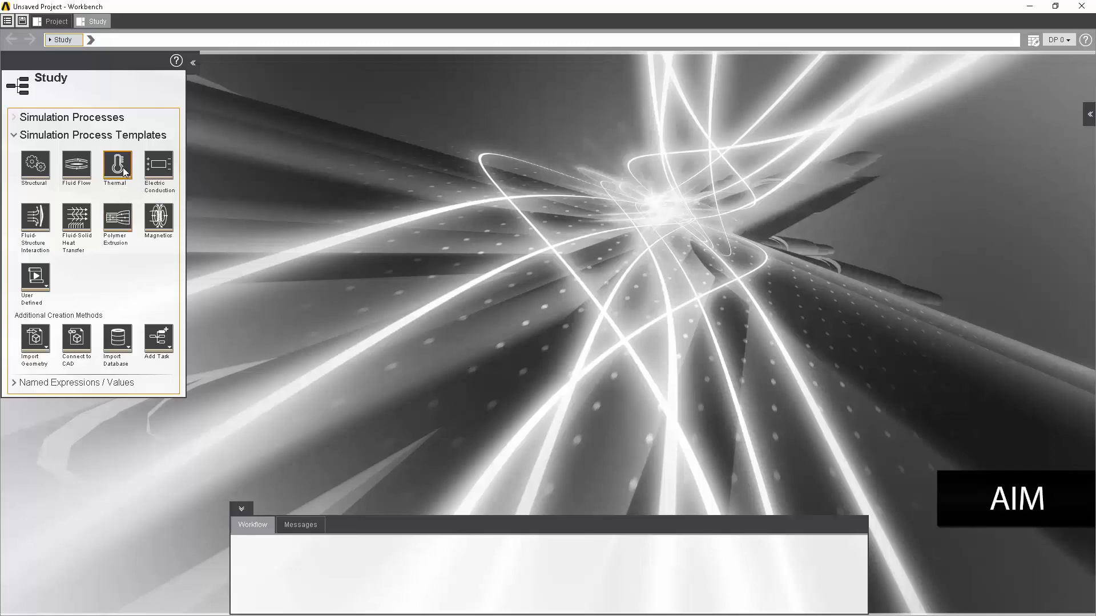
Configure the Thermal template as time-dependent with model editing and automatic contact detection off
left_click(116, 168)
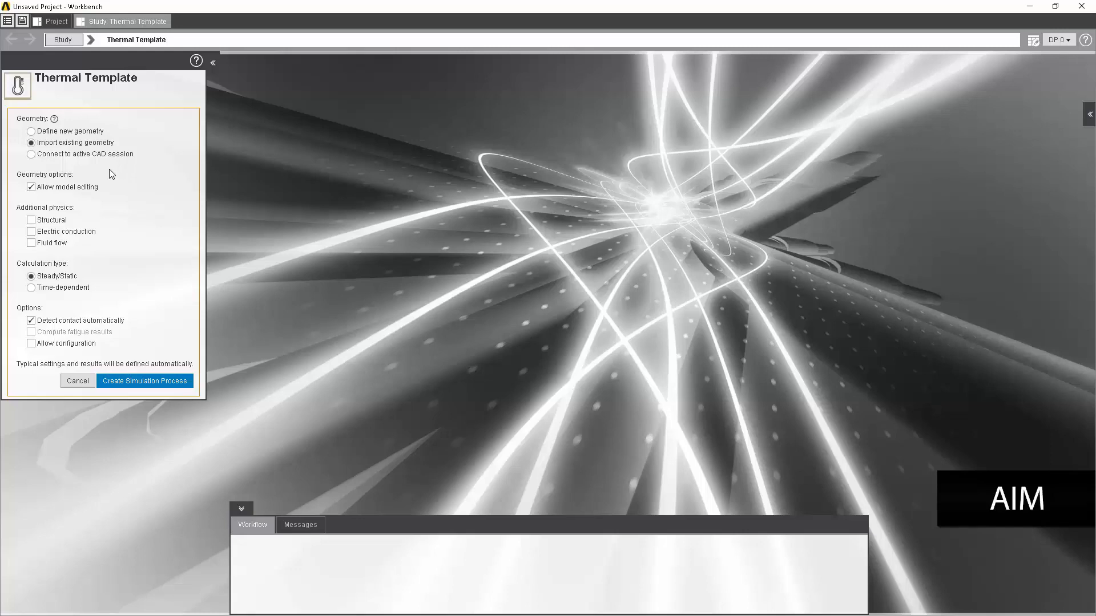
mouse_move(66, 145)
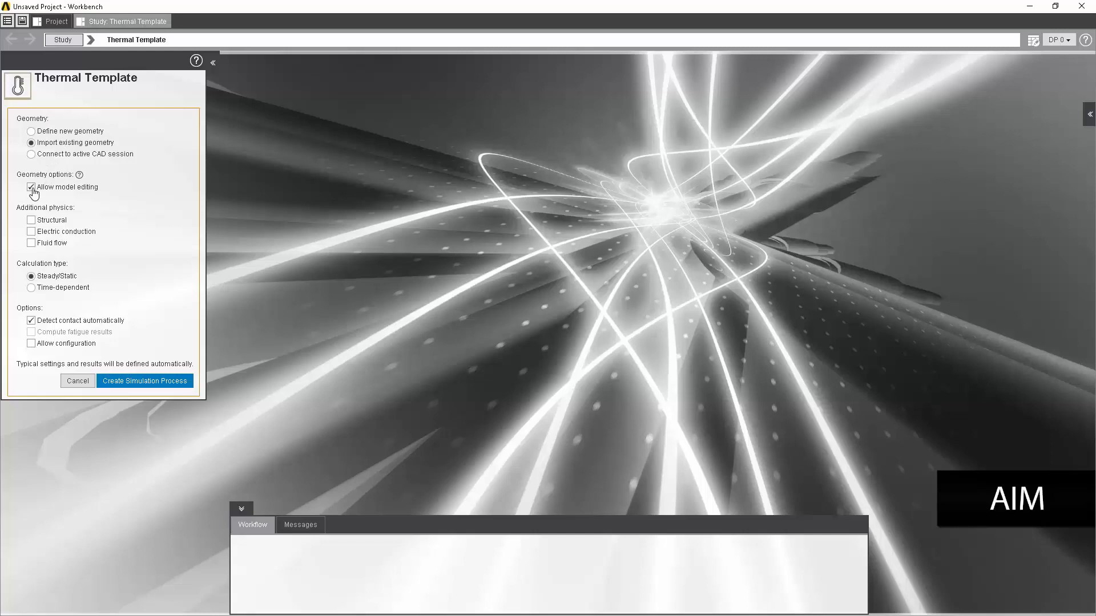
left_click(32, 188)
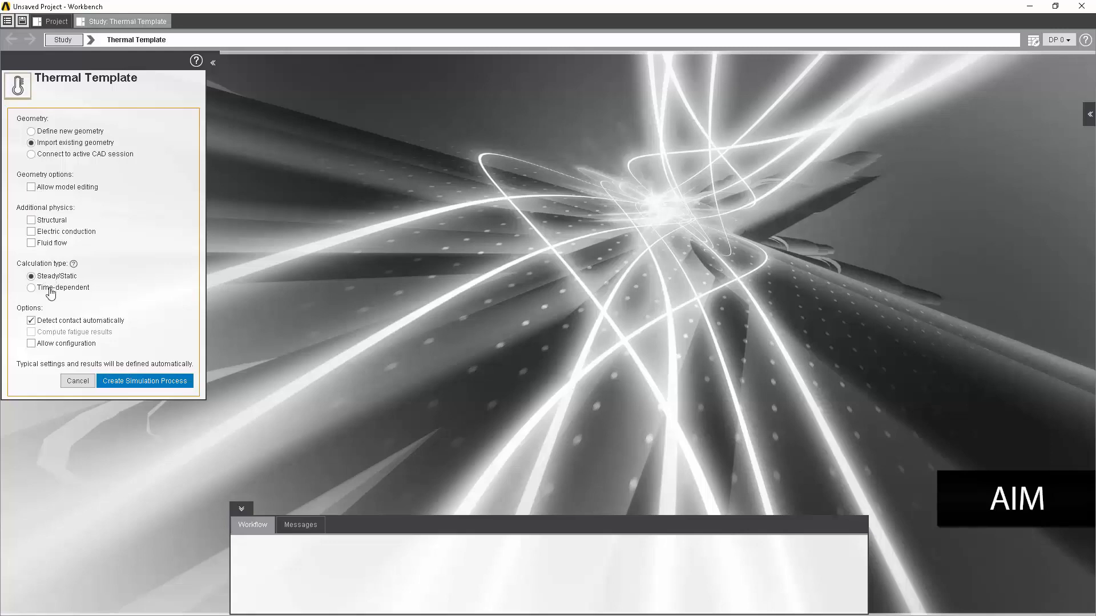
mouse_move(35, 292)
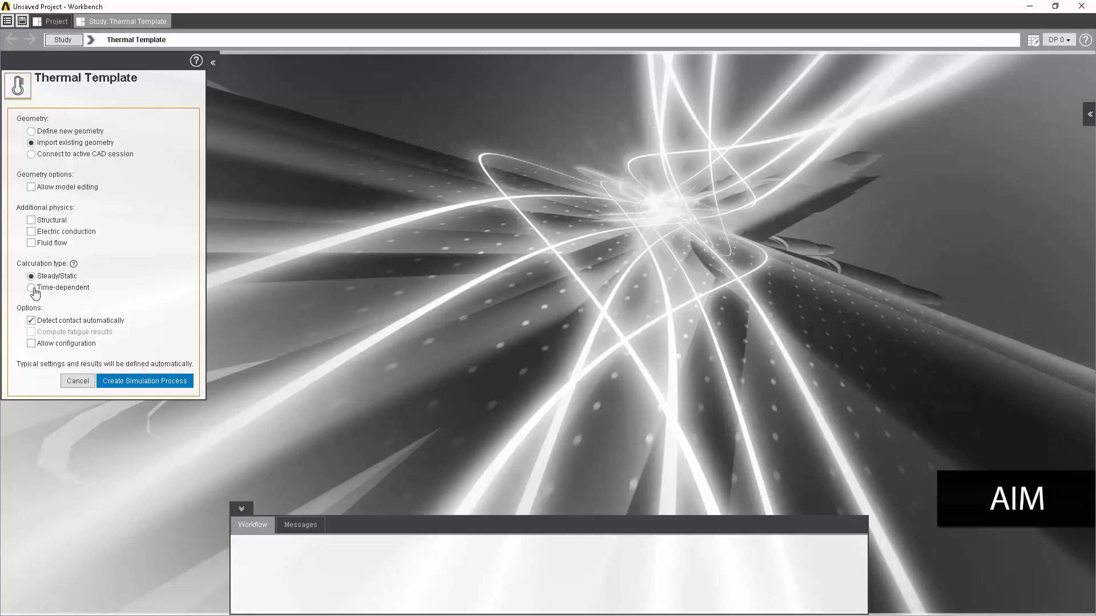
left_click(32, 288)
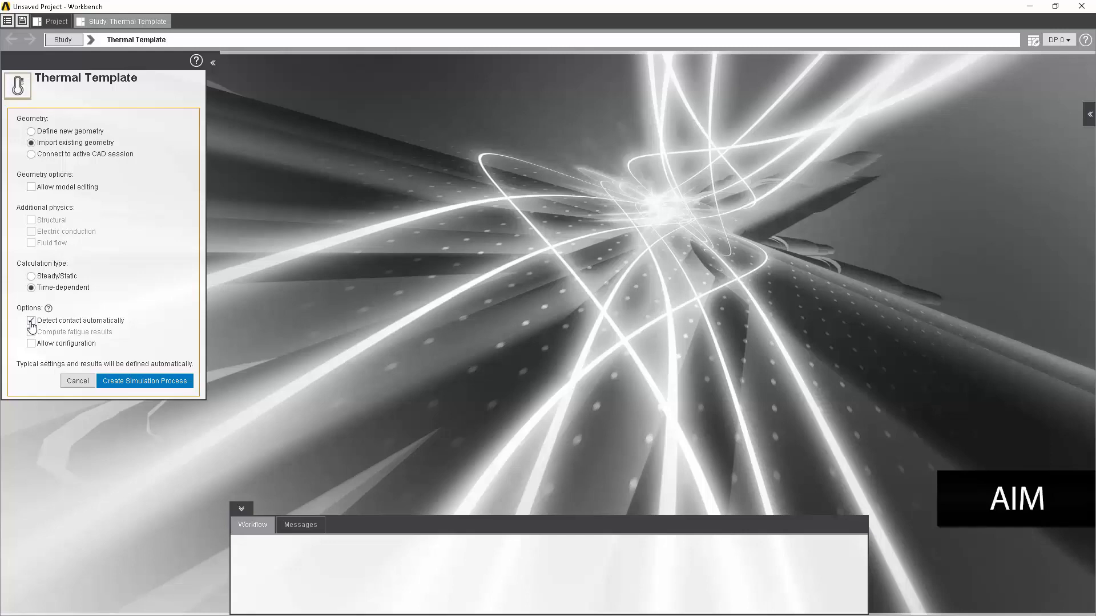
left_click(31, 321)
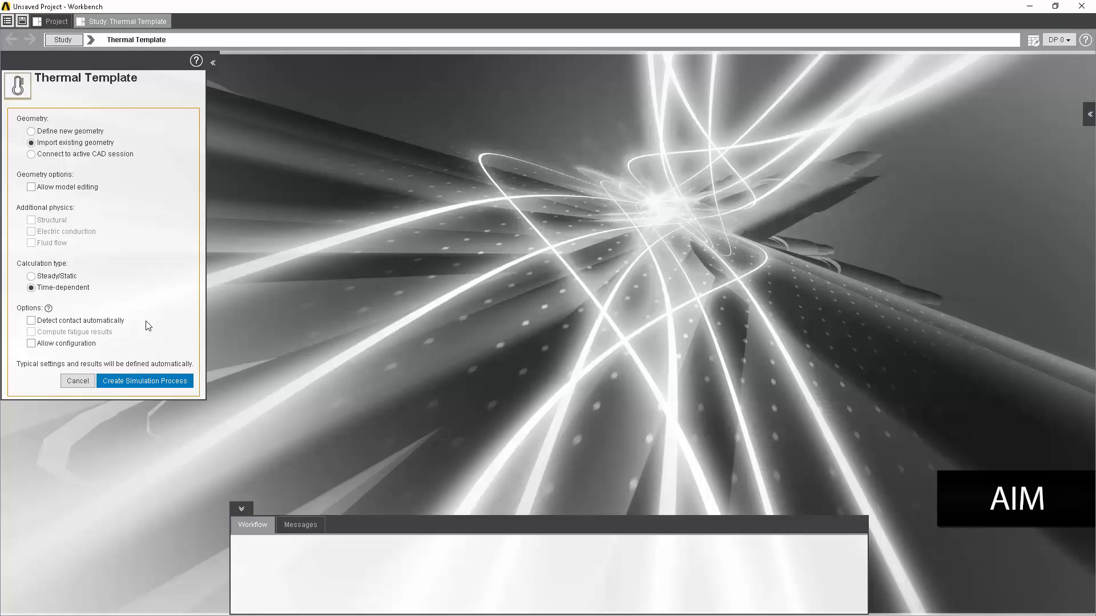
mouse_move(148, 352)
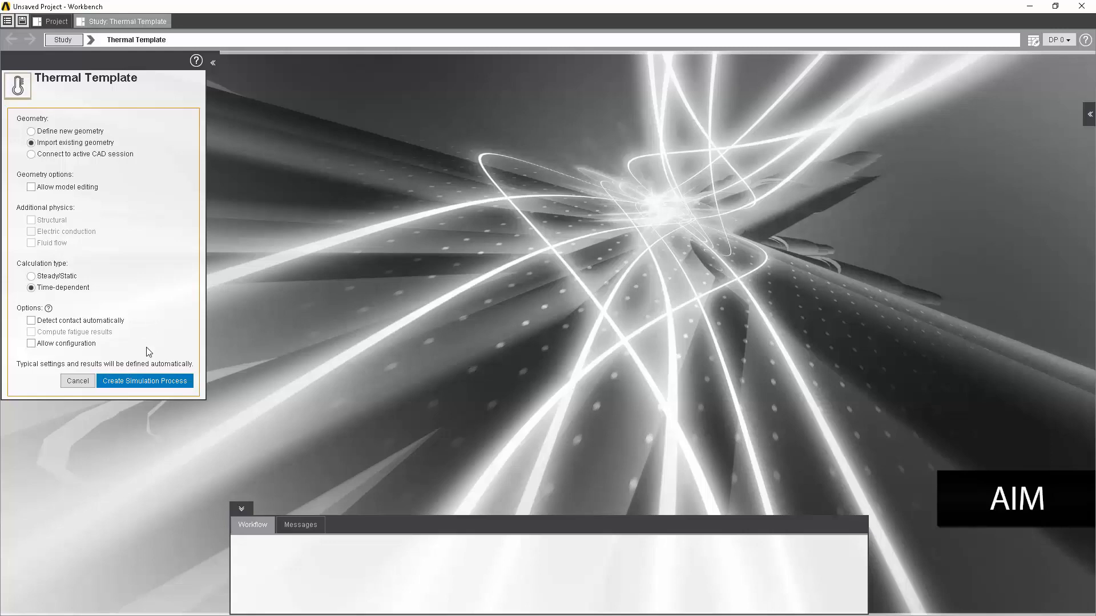
Create the simulation process and import the frying_pan geometry file
left_click(144, 381)
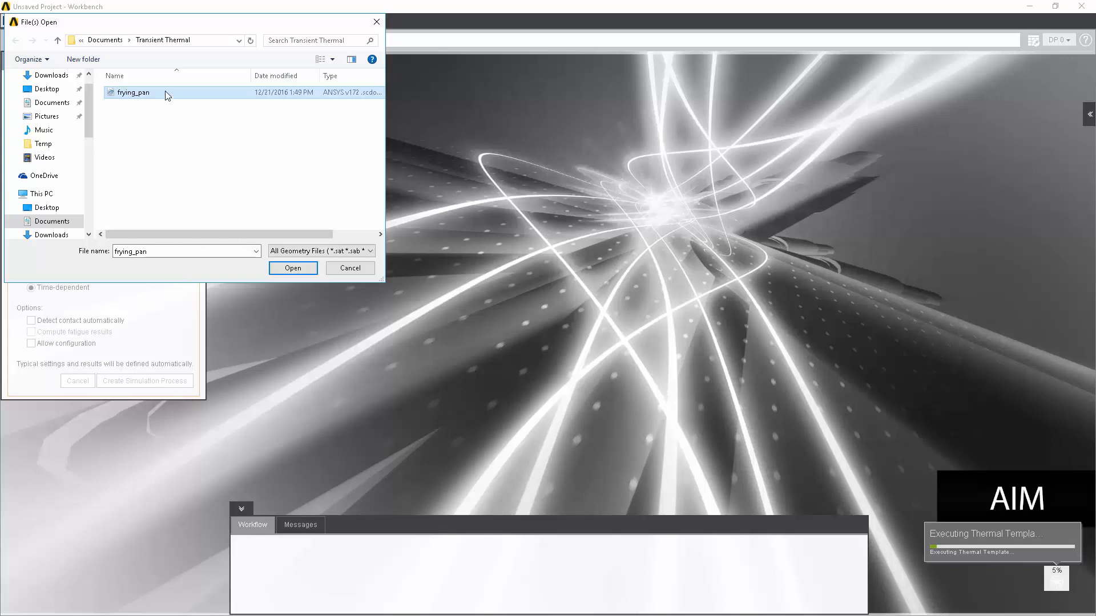
mouse_move(187, 99)
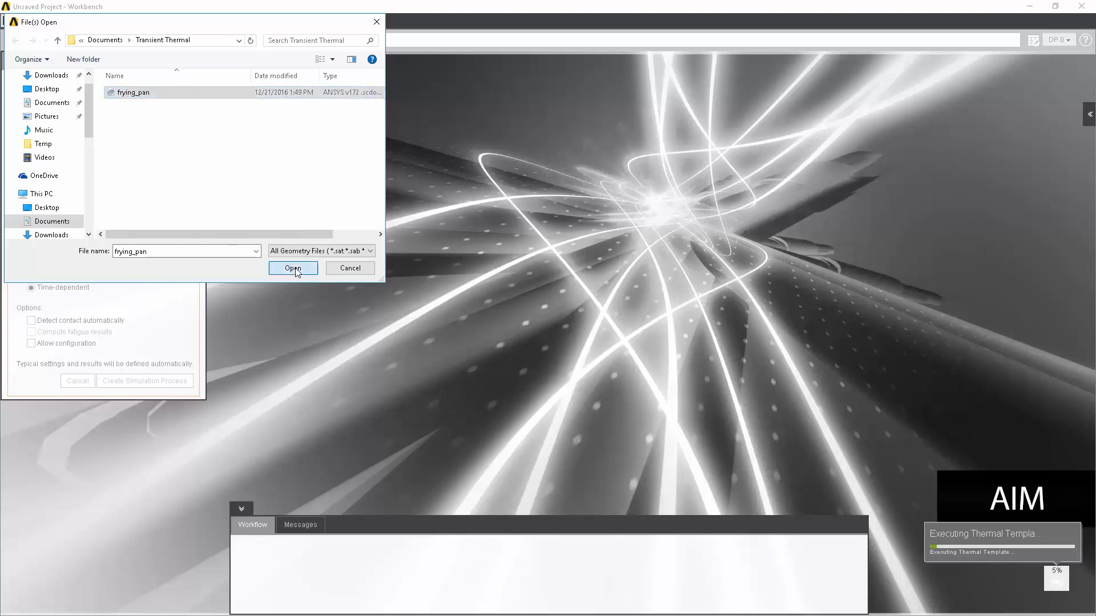
left_click(293, 268)
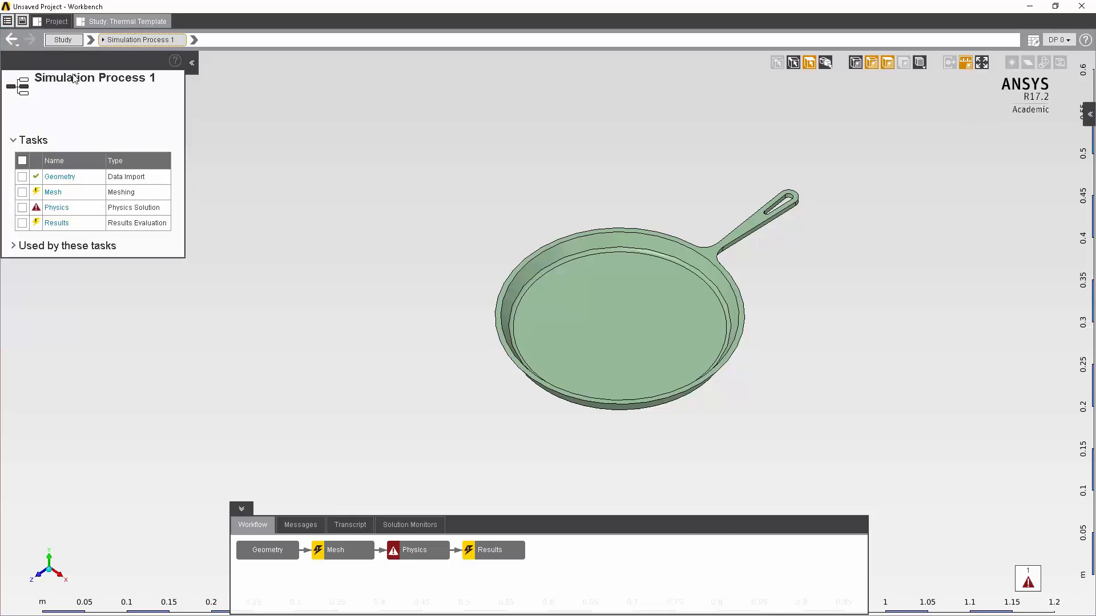
mouse_move(65, 116)
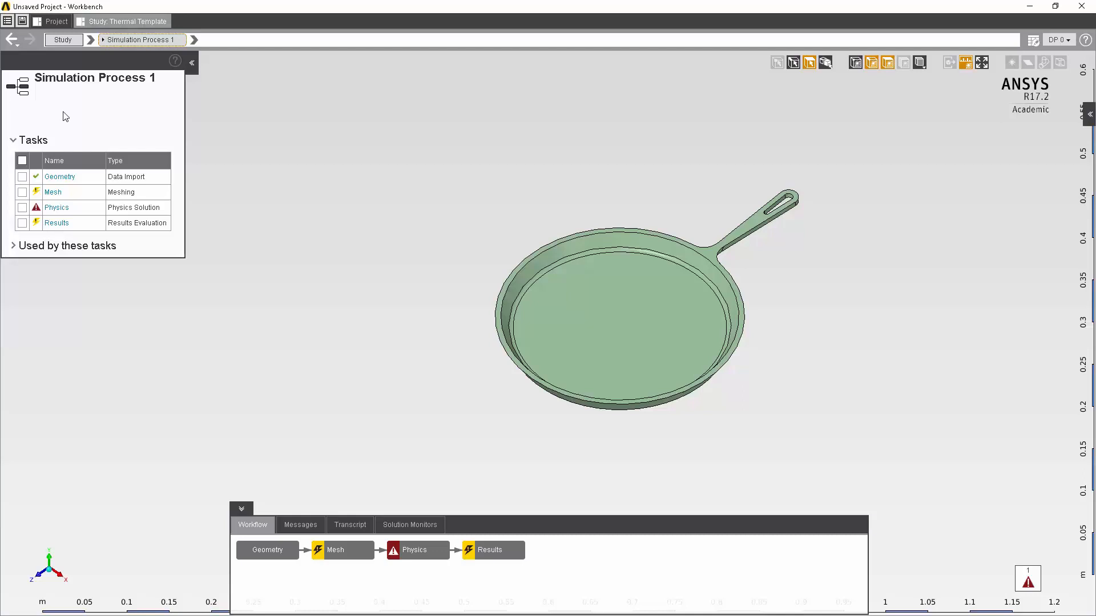
mouse_move(63, 160)
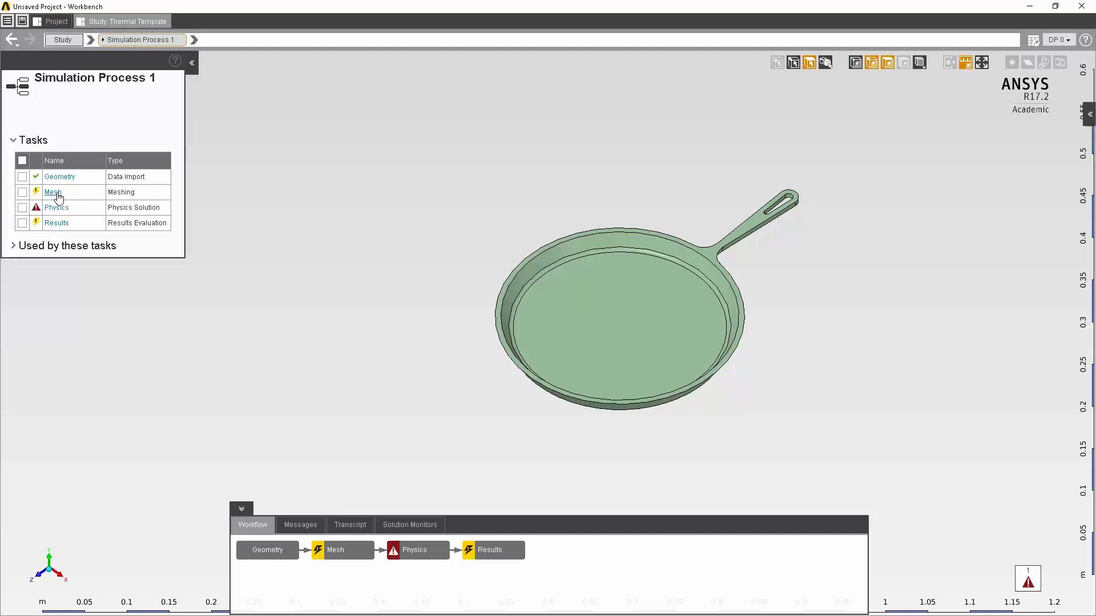
Show the mesh task with its Global Sizing options expanded
left_click(52, 192)
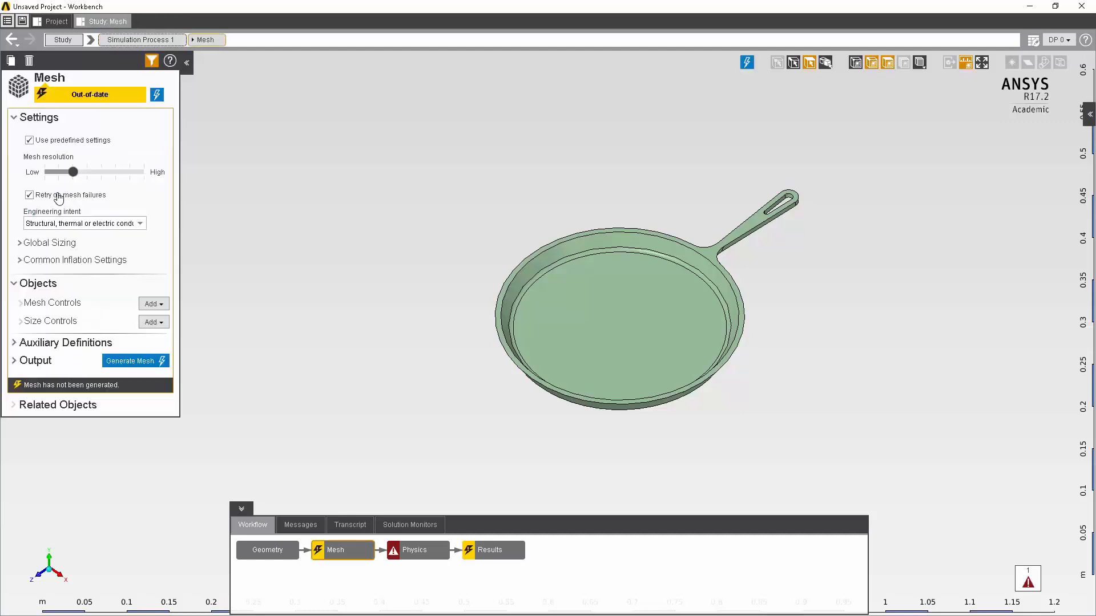
mouse_move(73, 145)
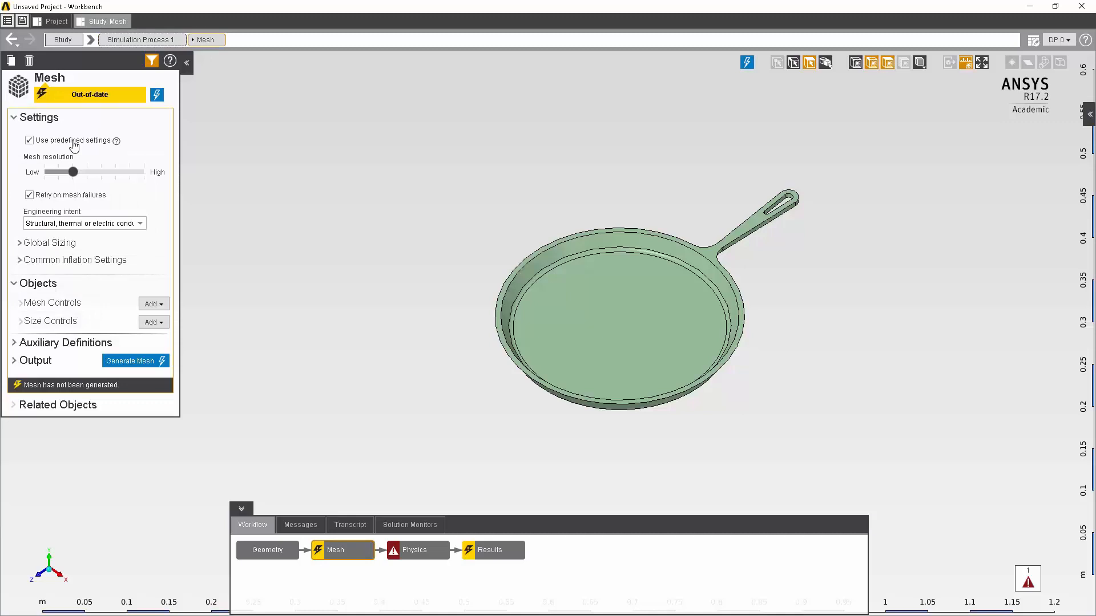
mouse_move(27, 249)
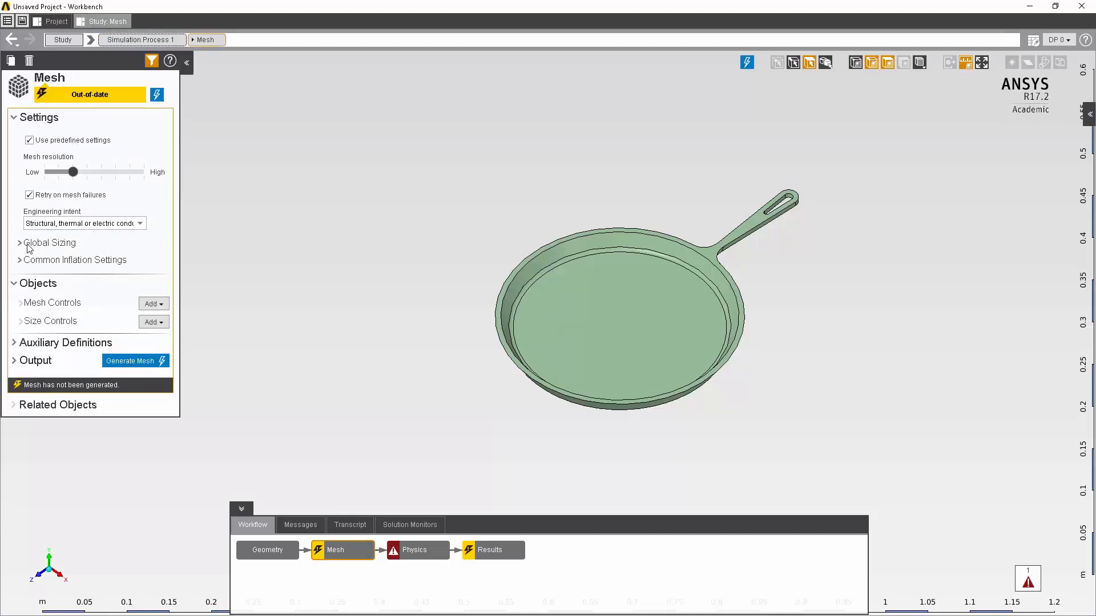
mouse_move(20, 247)
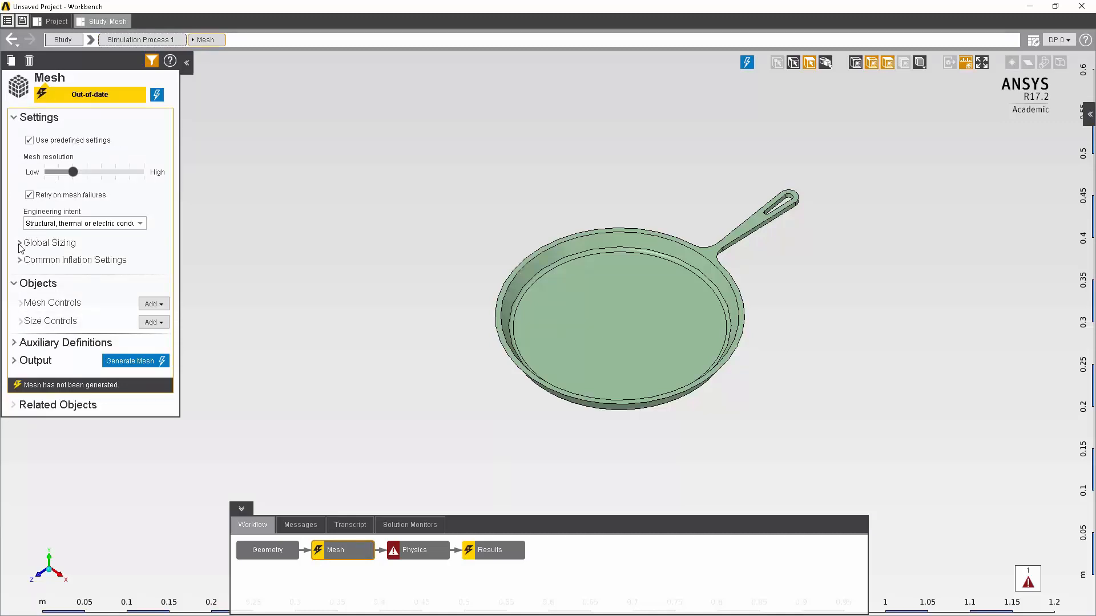
left_click(20, 242)
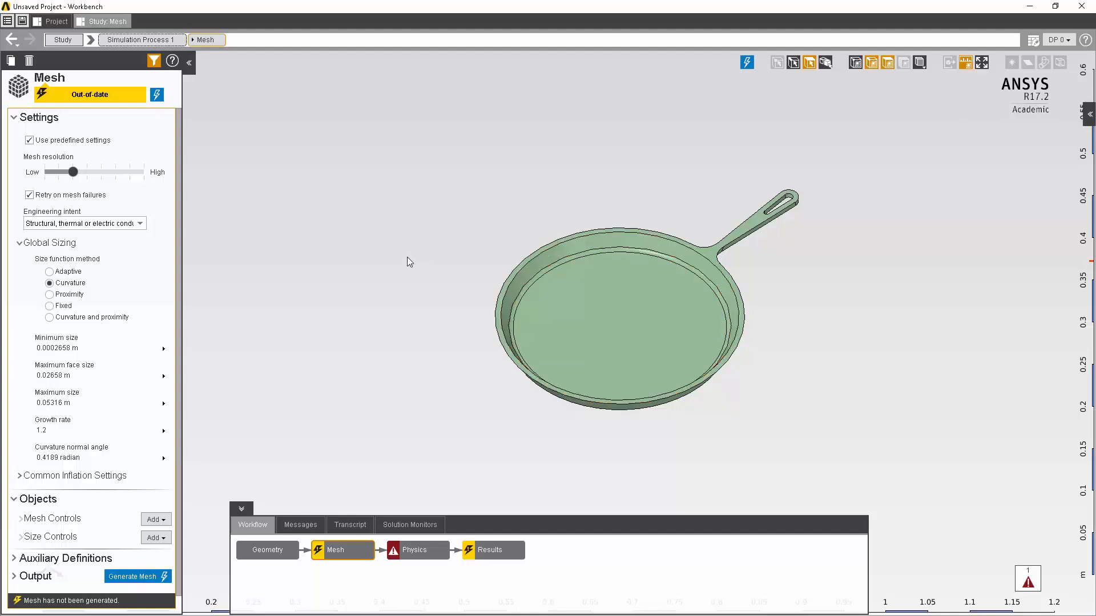
mouse_move(158, 94)
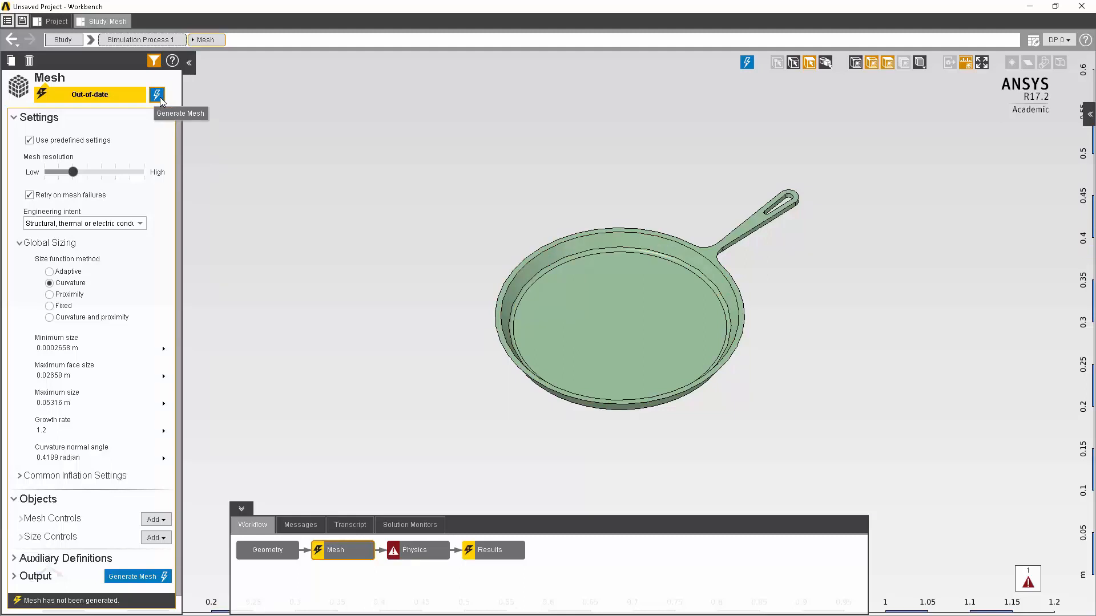
Generate the triangular mesh on the frying pan
left_click(156, 95)
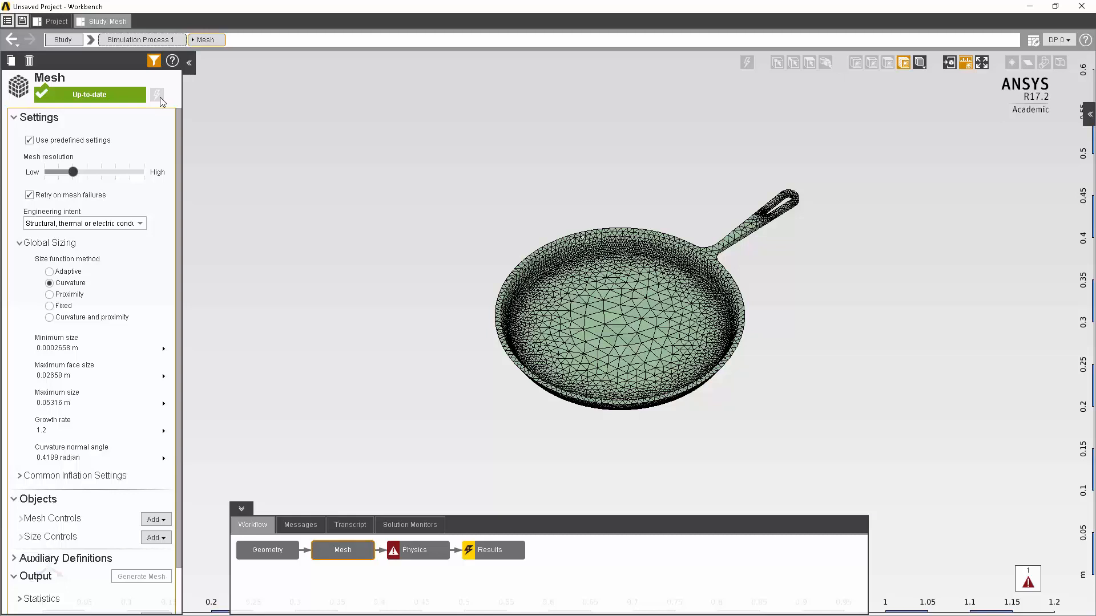
mouse_move(505, 266)
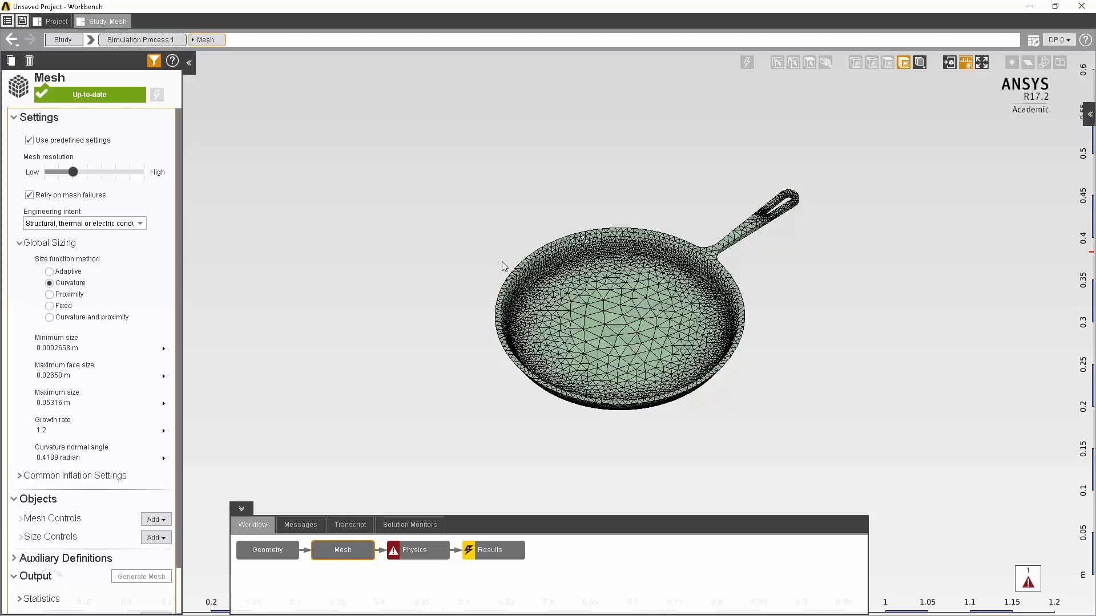
mouse_move(554, 299)
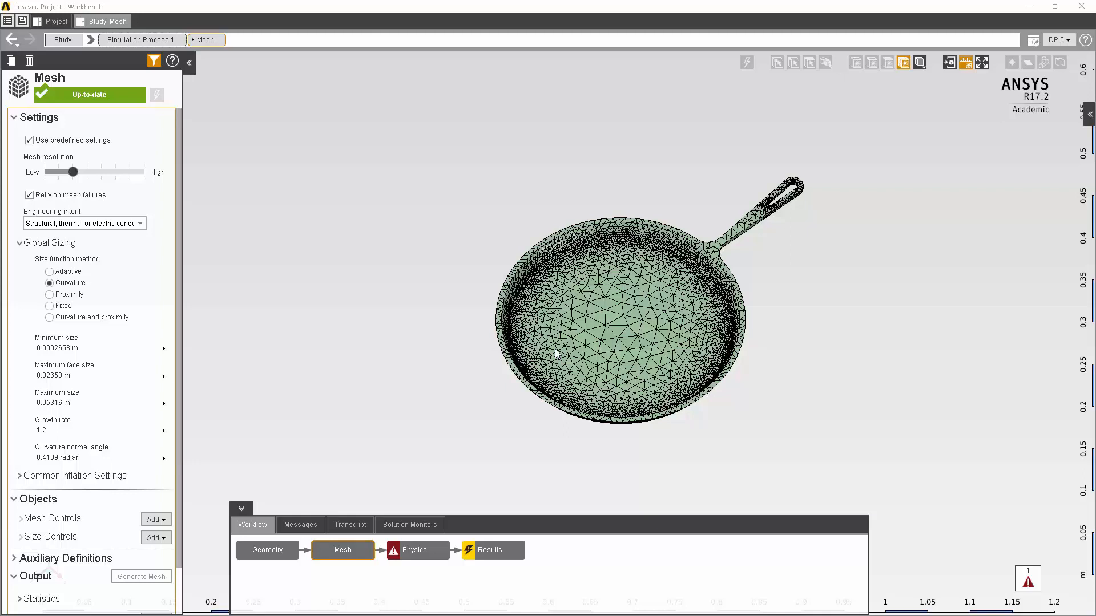
mouse_move(430, 561)
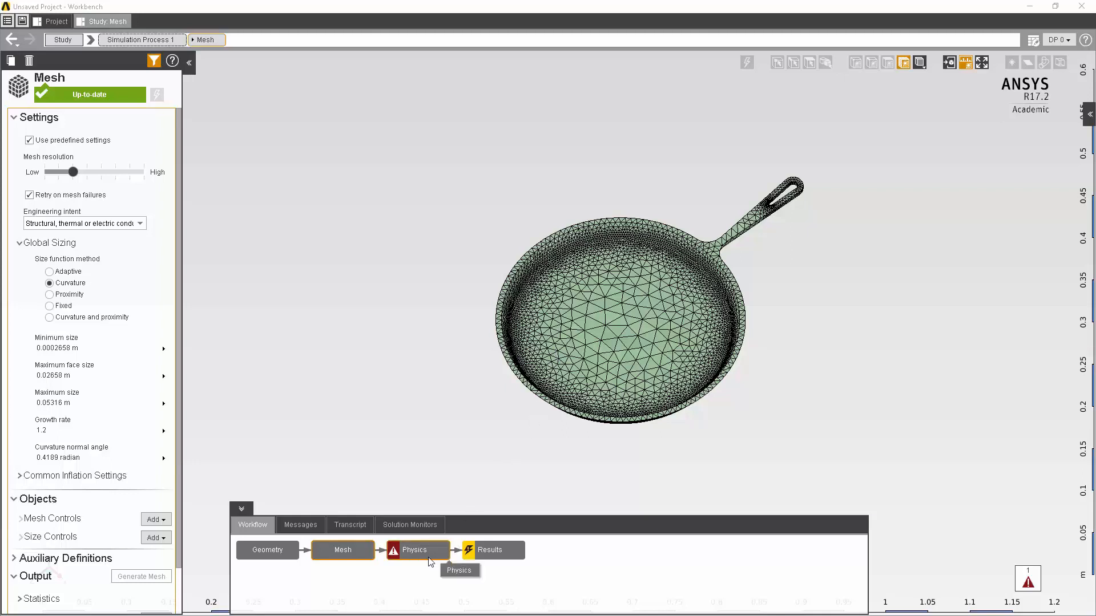
Set the physics duration of the transient thermal analysis to 1800 s
left_click(416, 550)
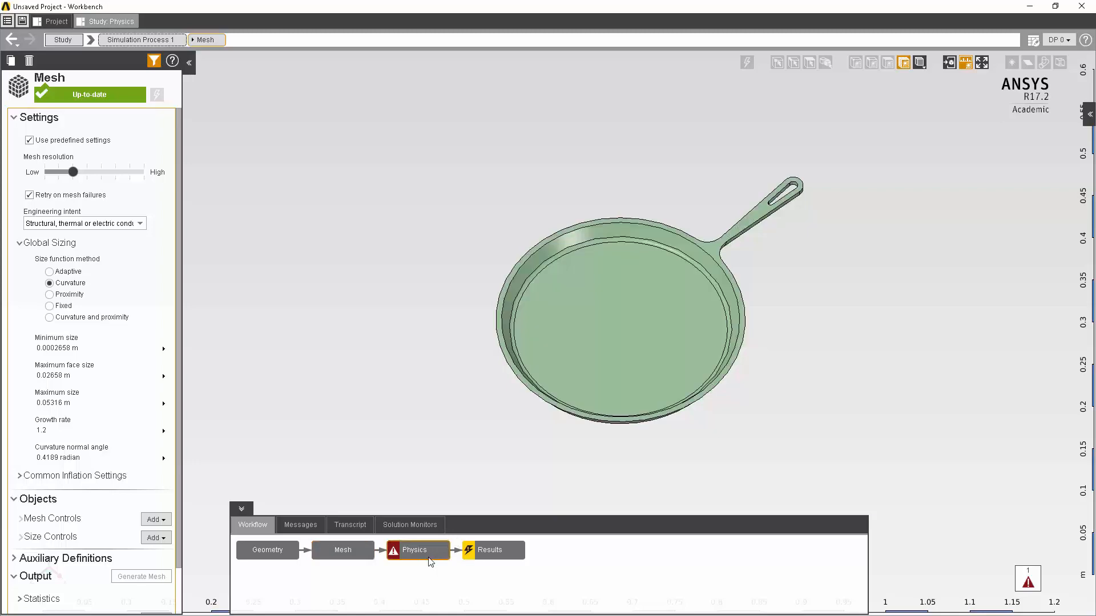
left_click(416, 550)
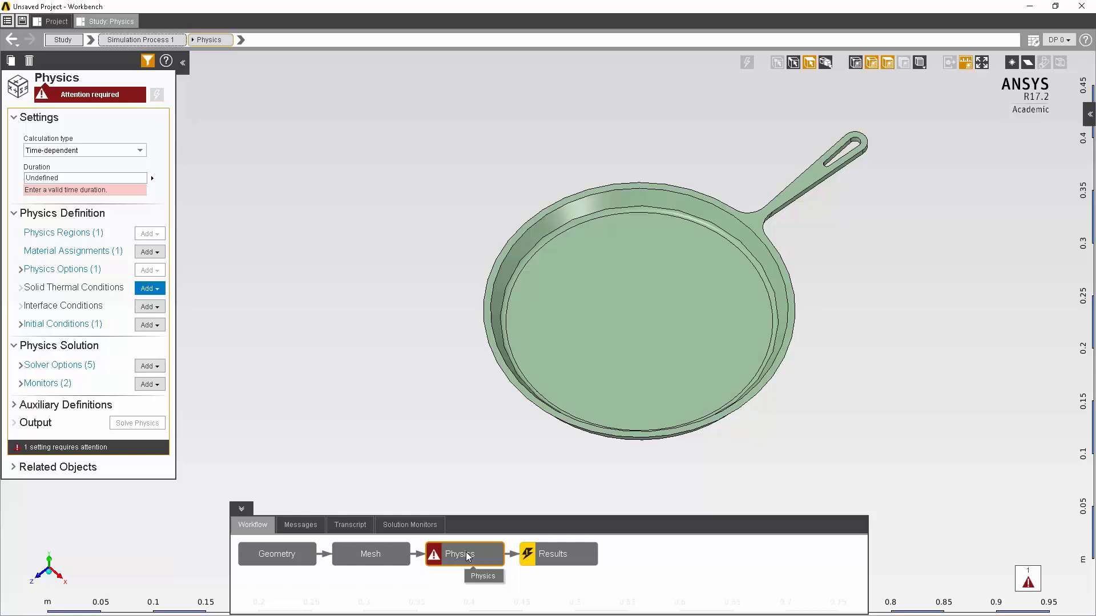
mouse_move(68, 91)
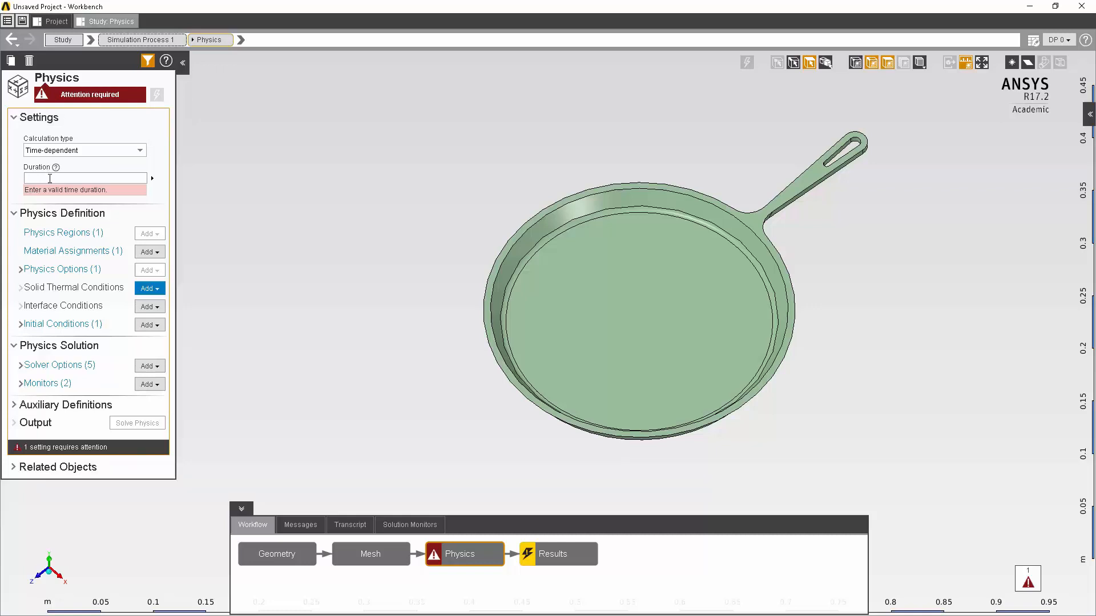
mouse_move(46, 163)
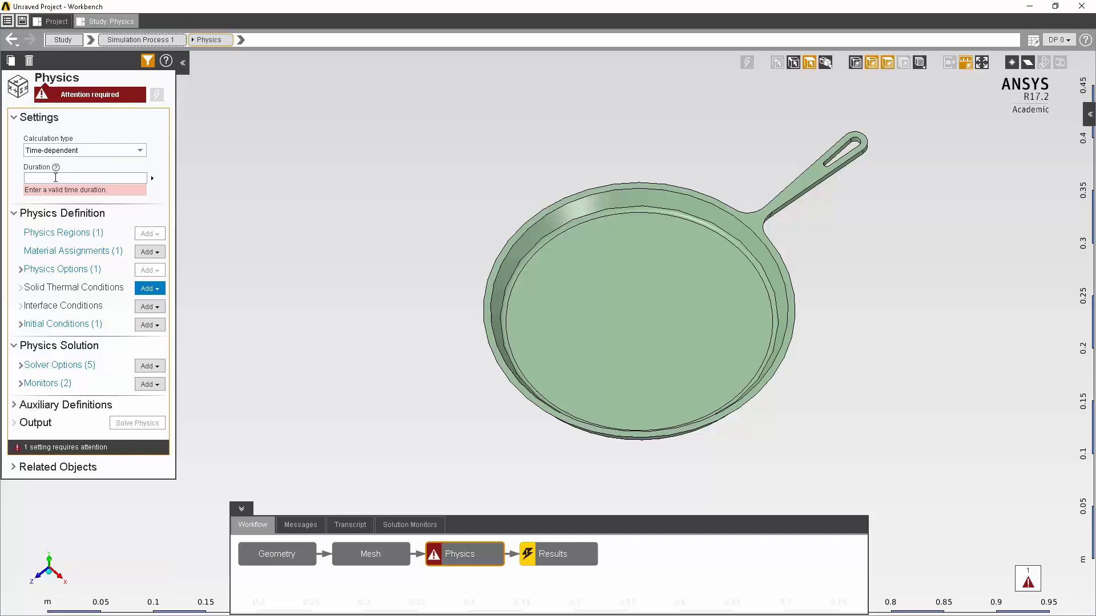
left_click(84, 178)
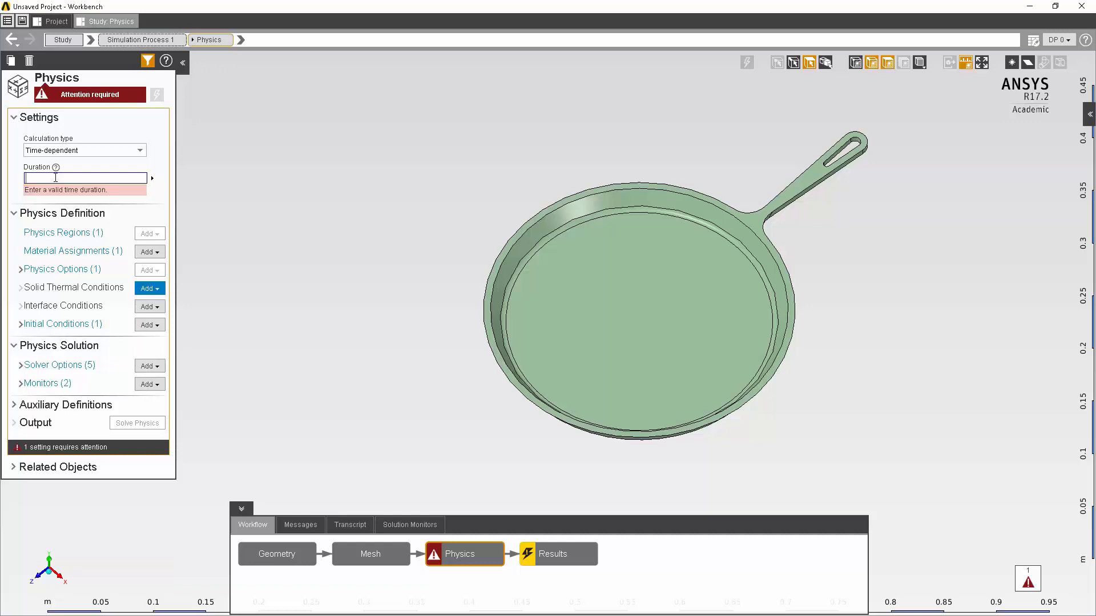
type("1800 s")
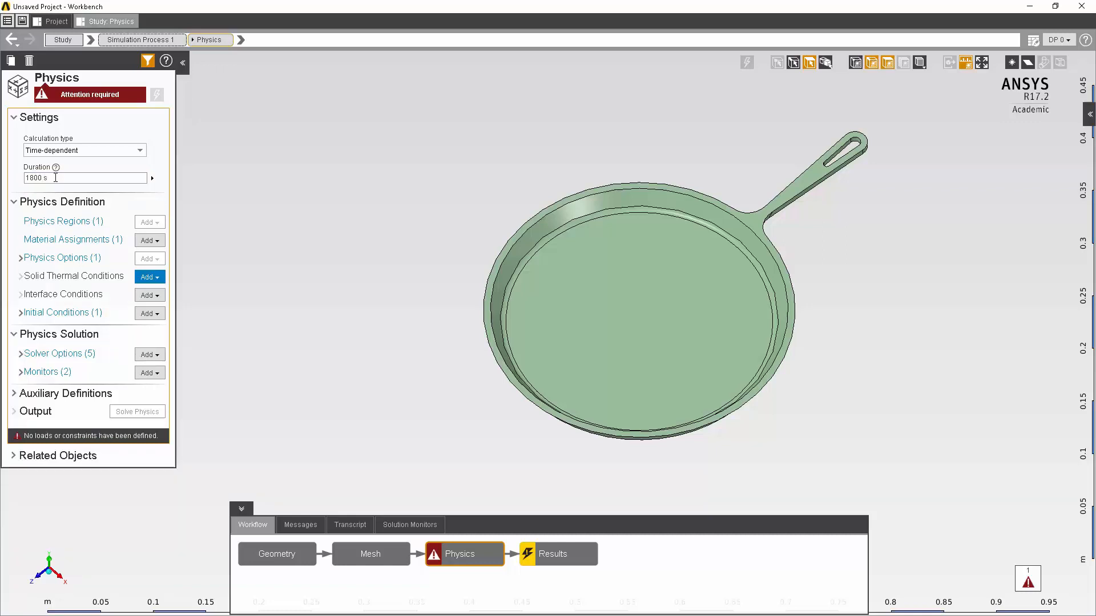
mouse_move(61, 201)
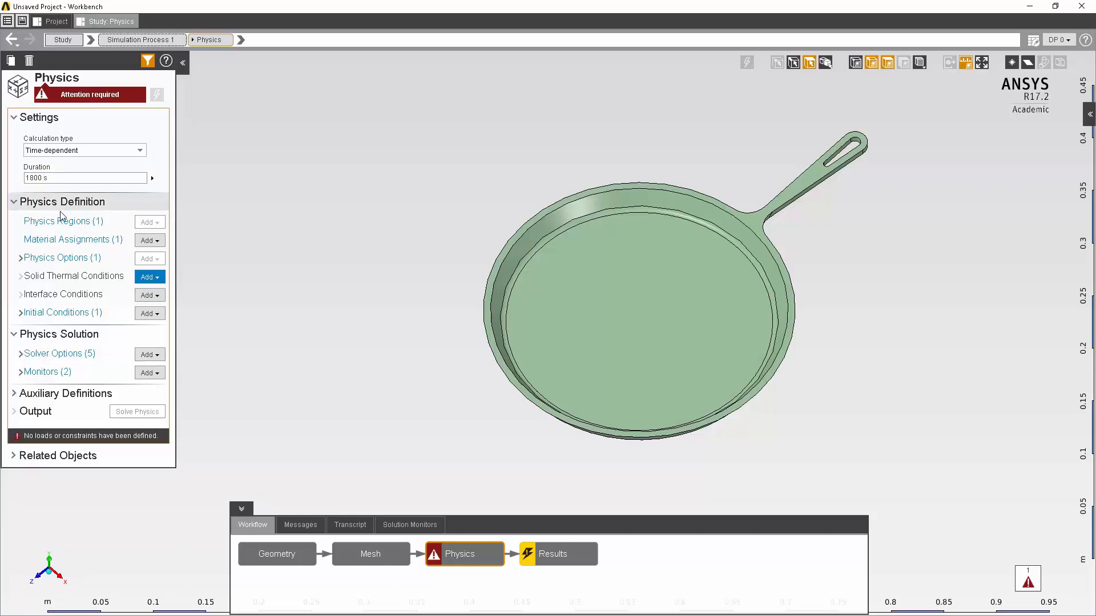
mouse_move(62, 220)
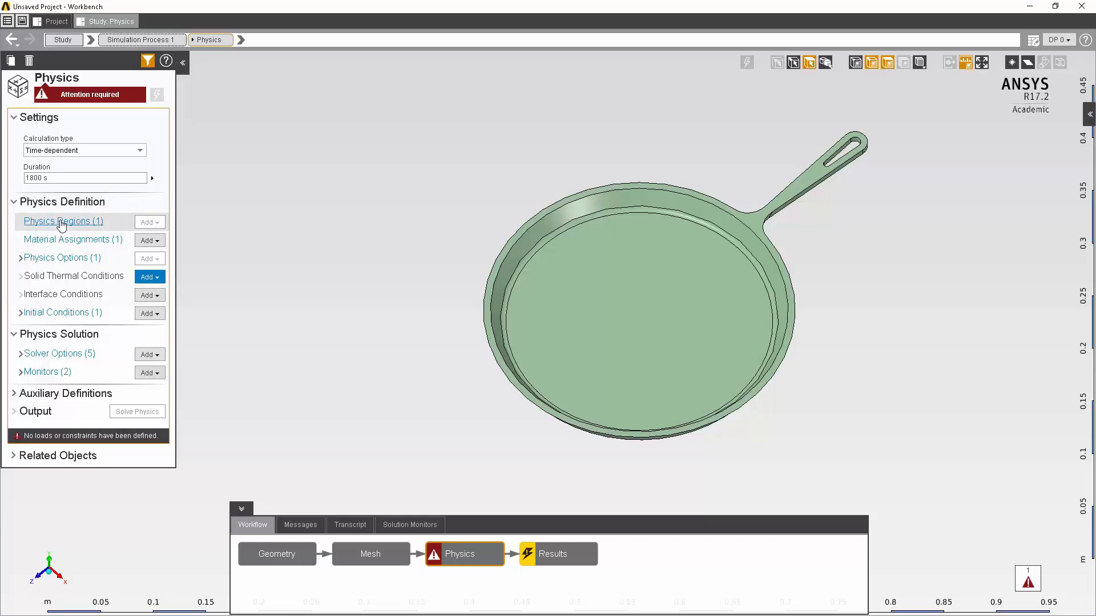
mouse_move(74, 239)
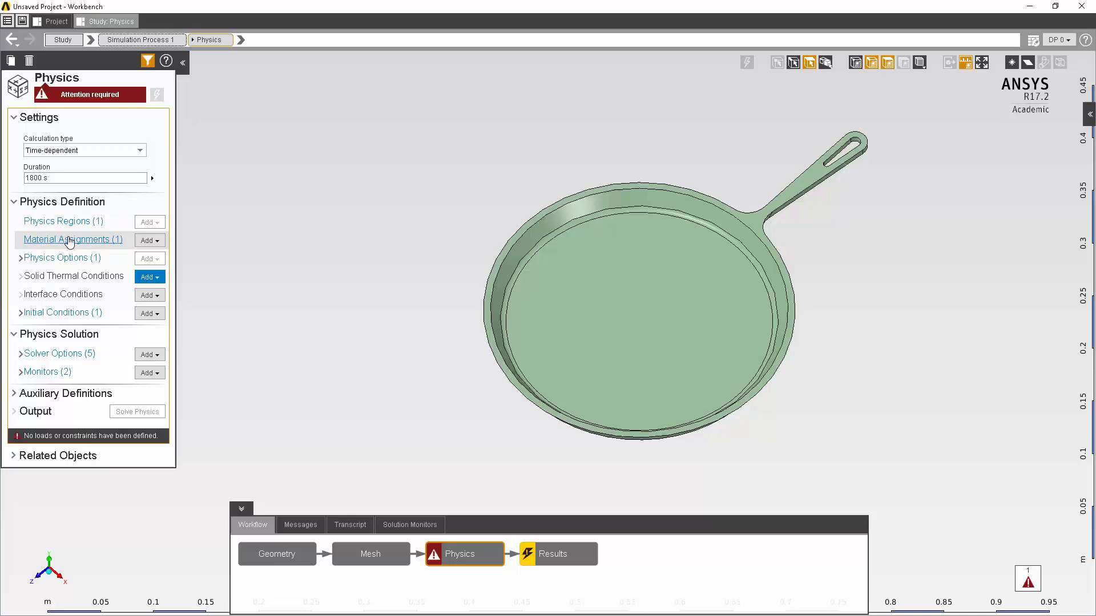
Change the pan's material assignment from Structural Steel to Cast Iron
left_click(73, 238)
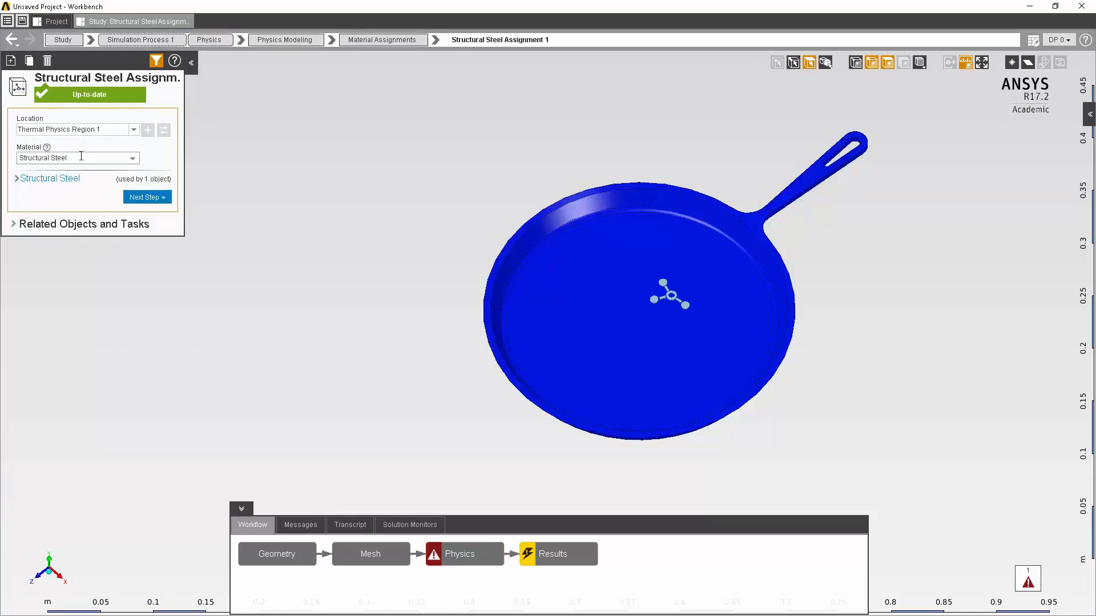
left_click(132, 158)
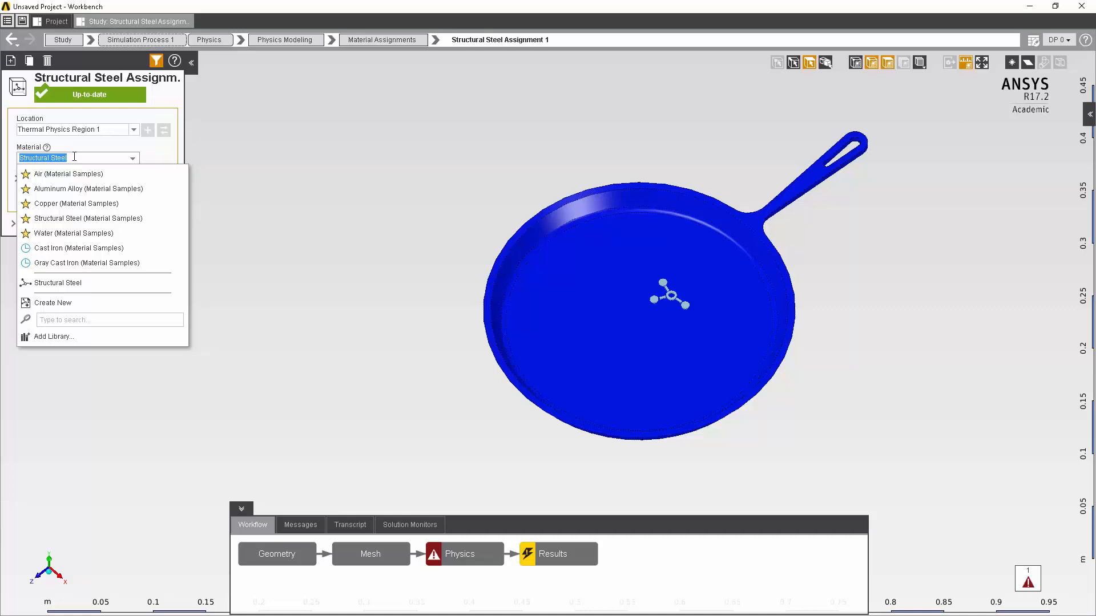
mouse_move(79, 248)
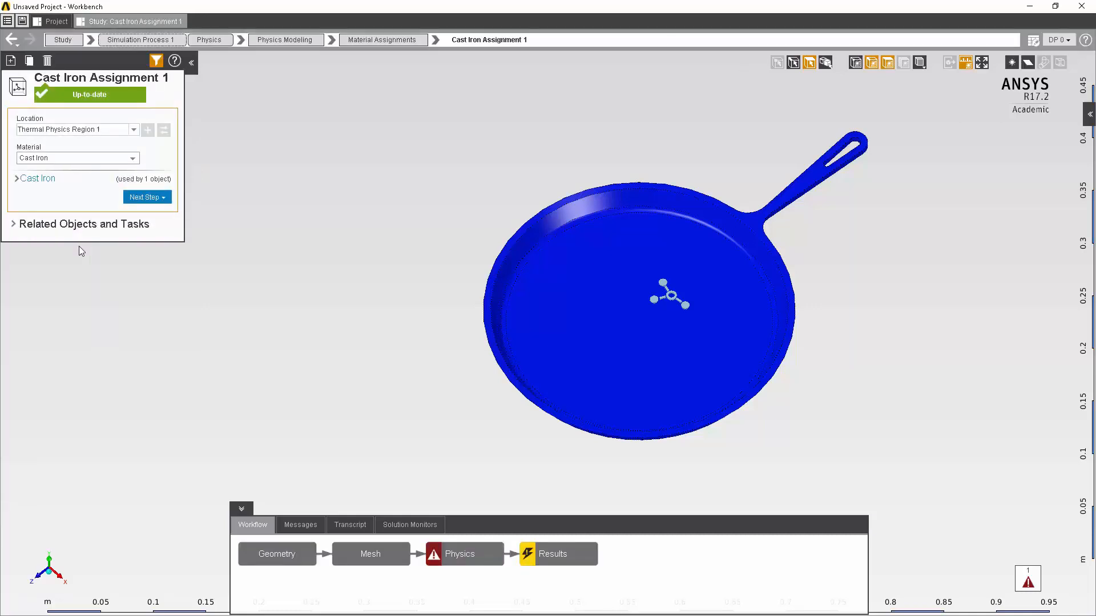
mouse_move(74, 250)
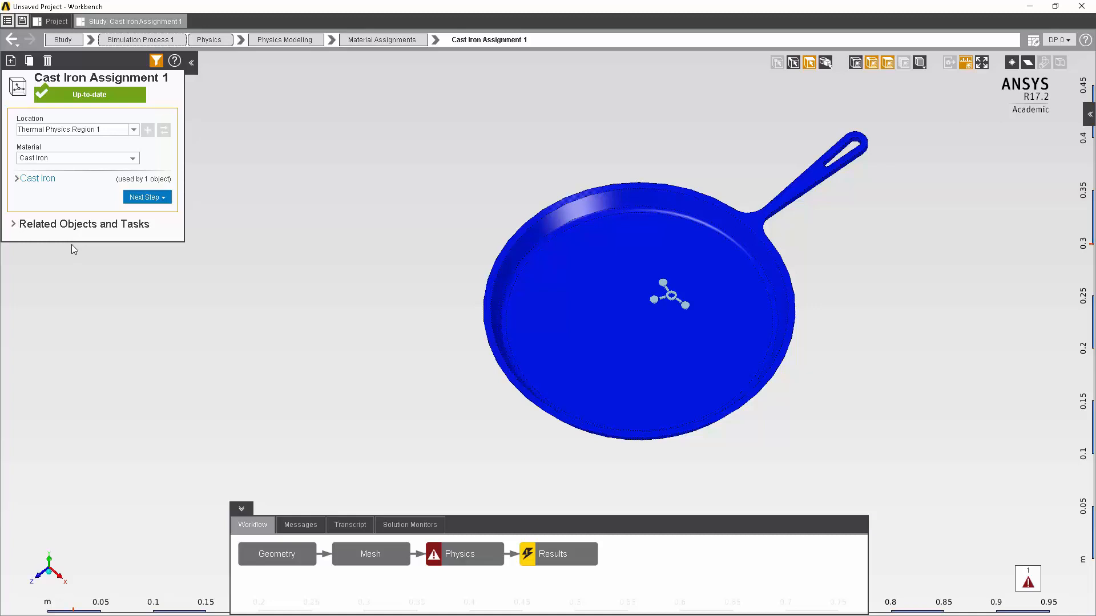
mouse_move(19, 206)
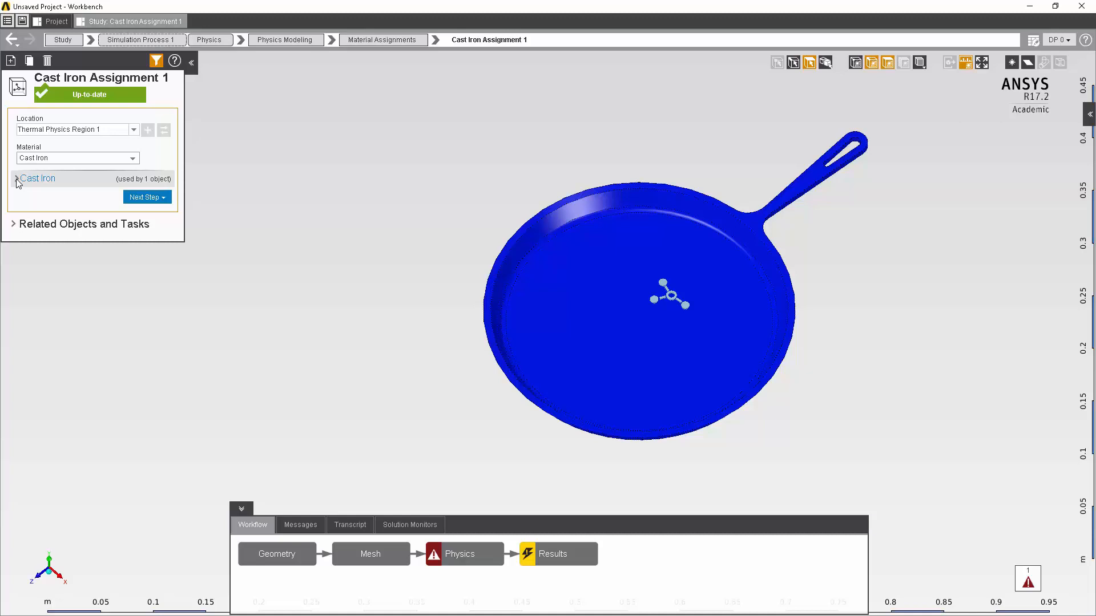
left_click(17, 183)
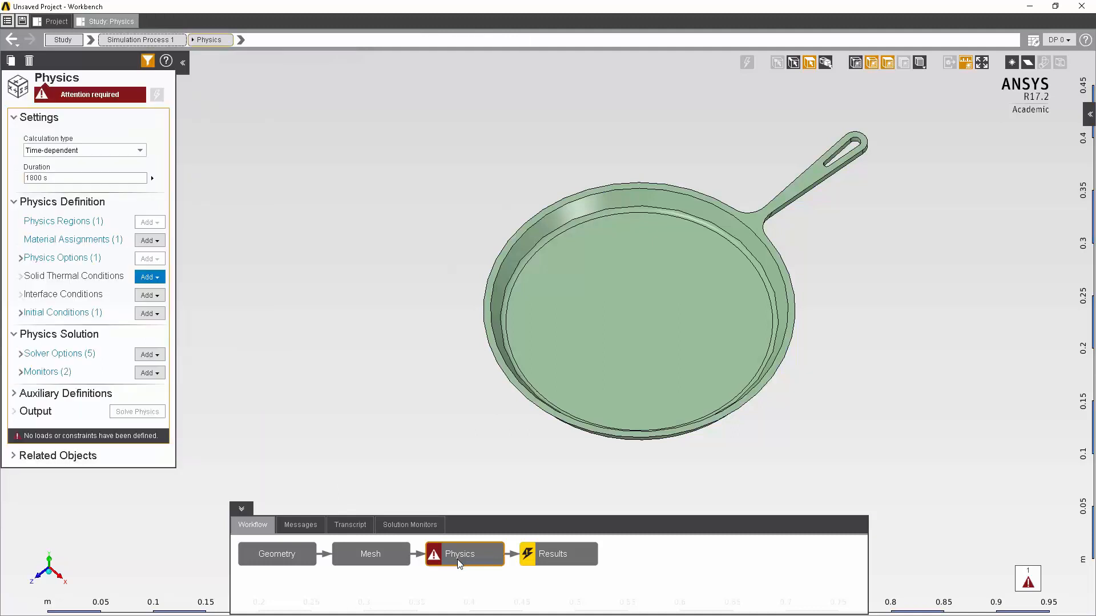
mouse_move(451, 560)
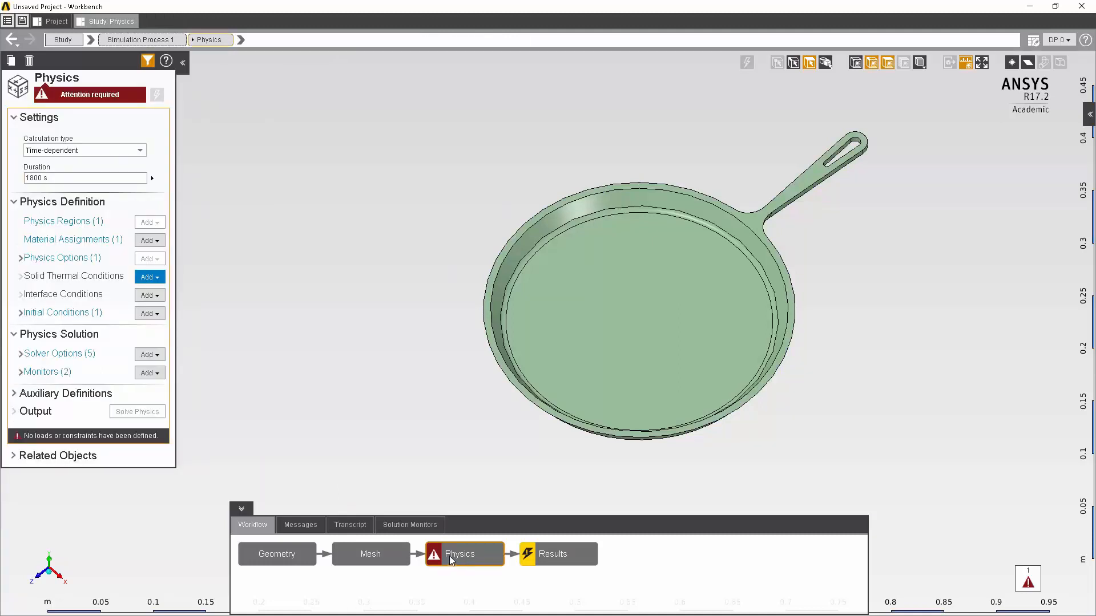
mouse_move(73, 276)
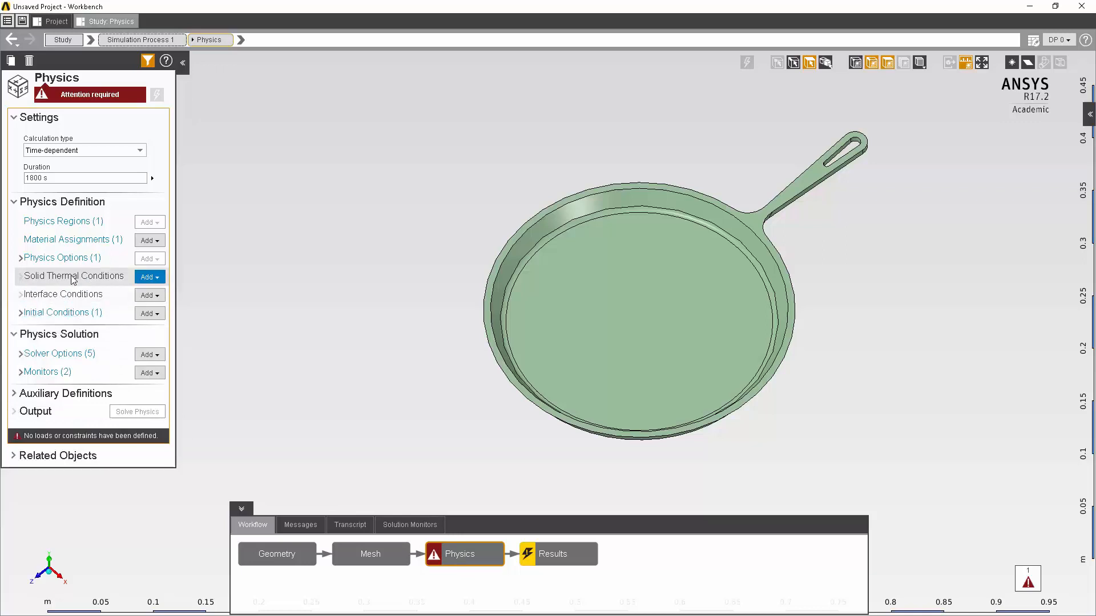
mouse_move(149, 276)
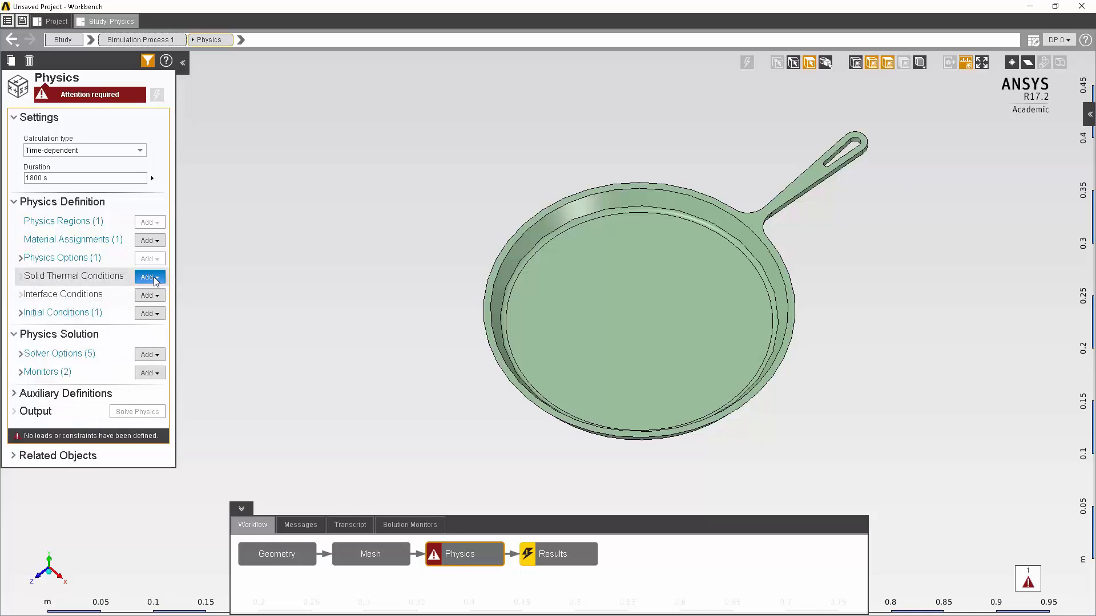
Bring up the list of solid thermal condition types to add in Physics
left_click(147, 276)
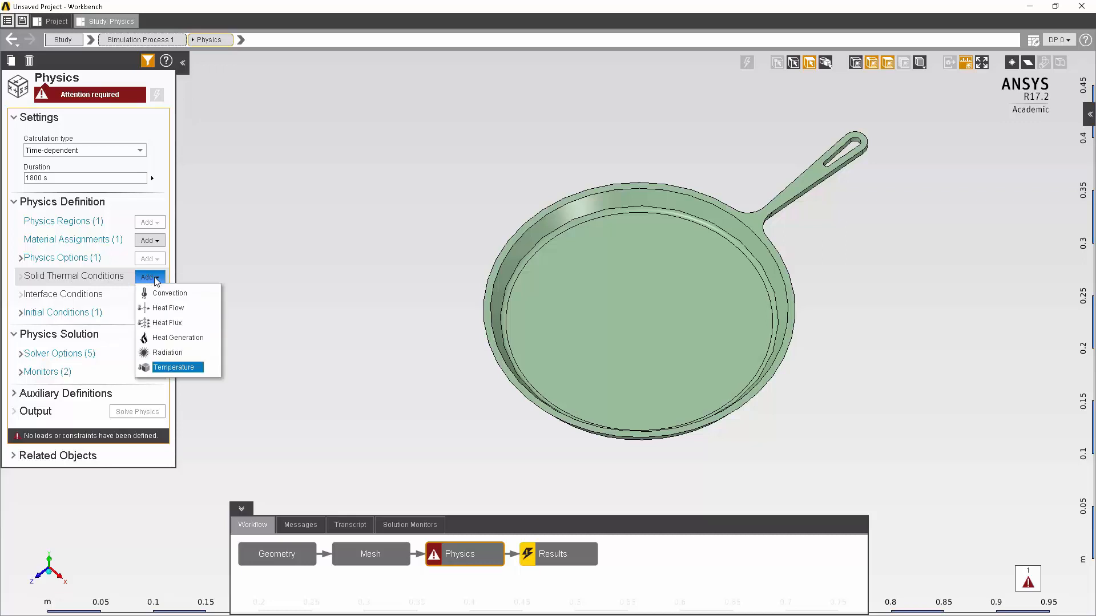
mouse_move(168, 307)
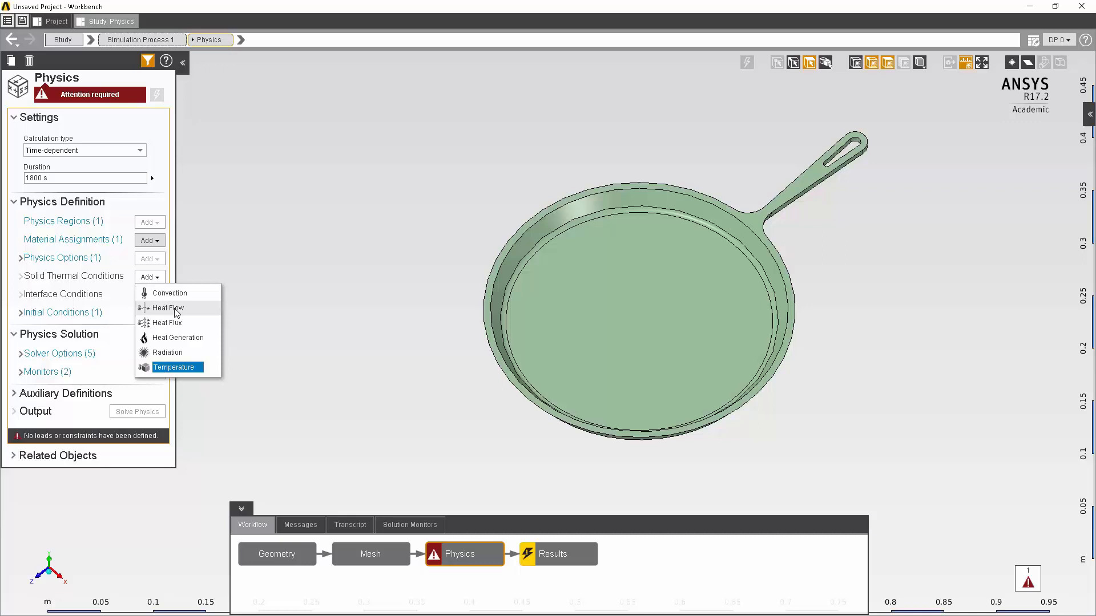
Add a 250 W Heat Flow condition on the pan's inner bottom face
left_click(167, 308)
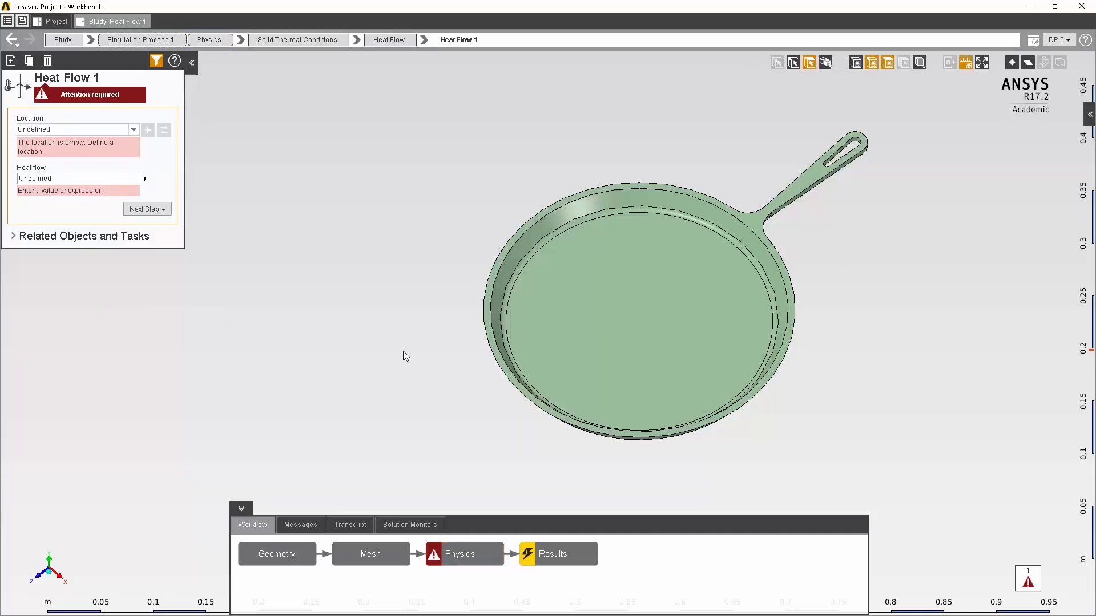
mouse_move(217, 214)
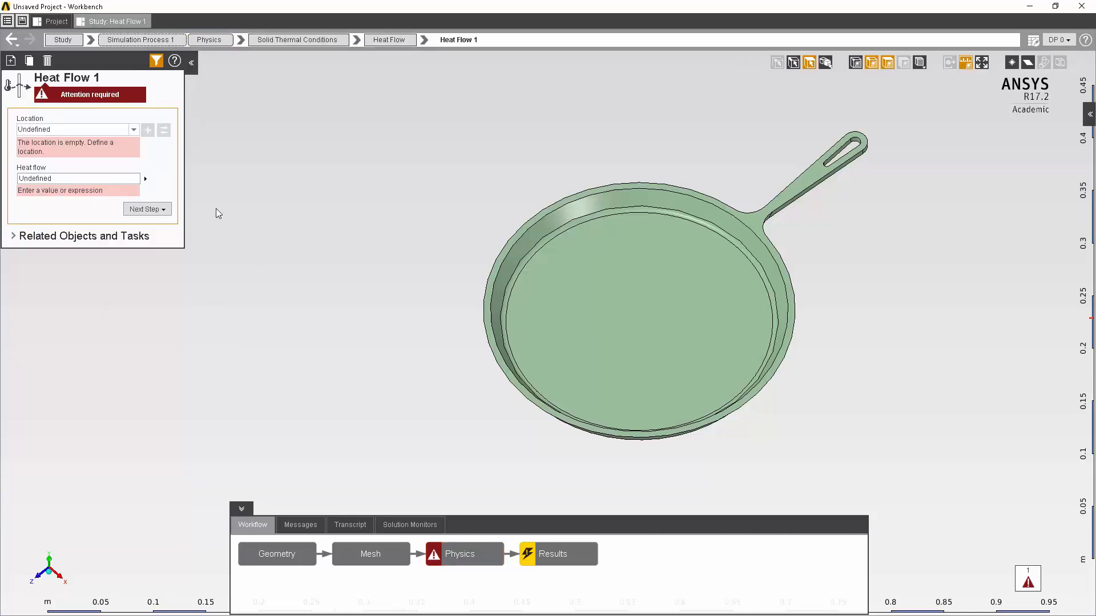
mouse_move(105, 98)
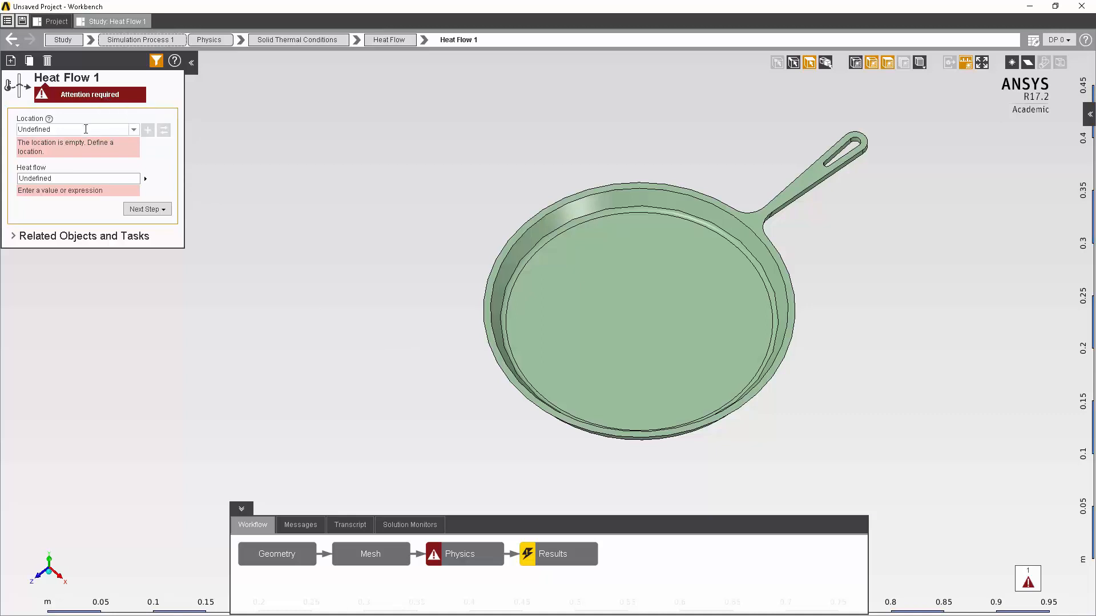
left_click(77, 129)
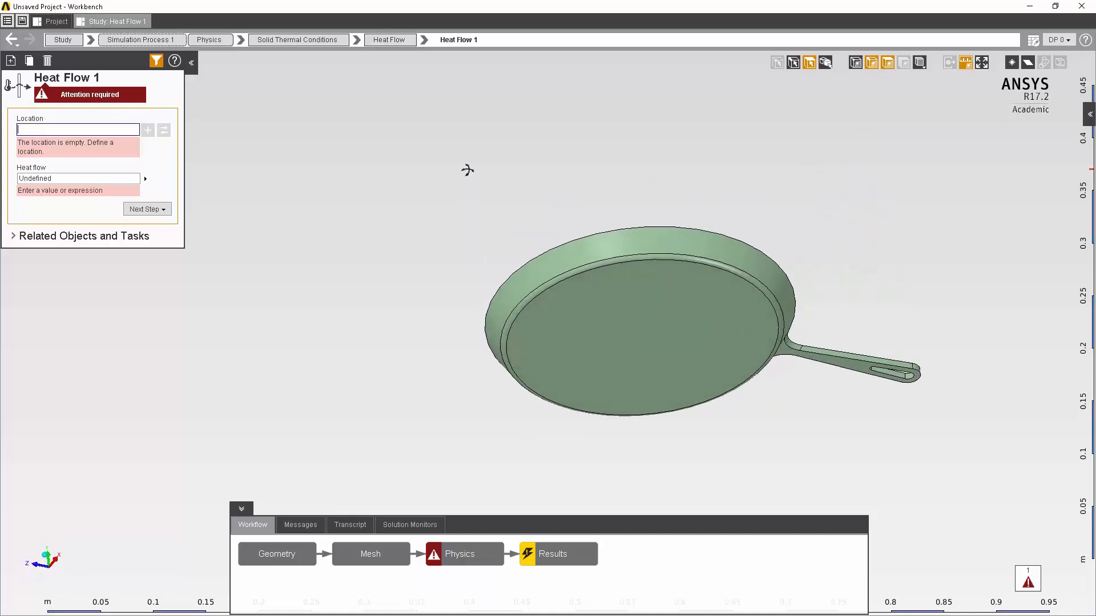
mouse_move(476, 197)
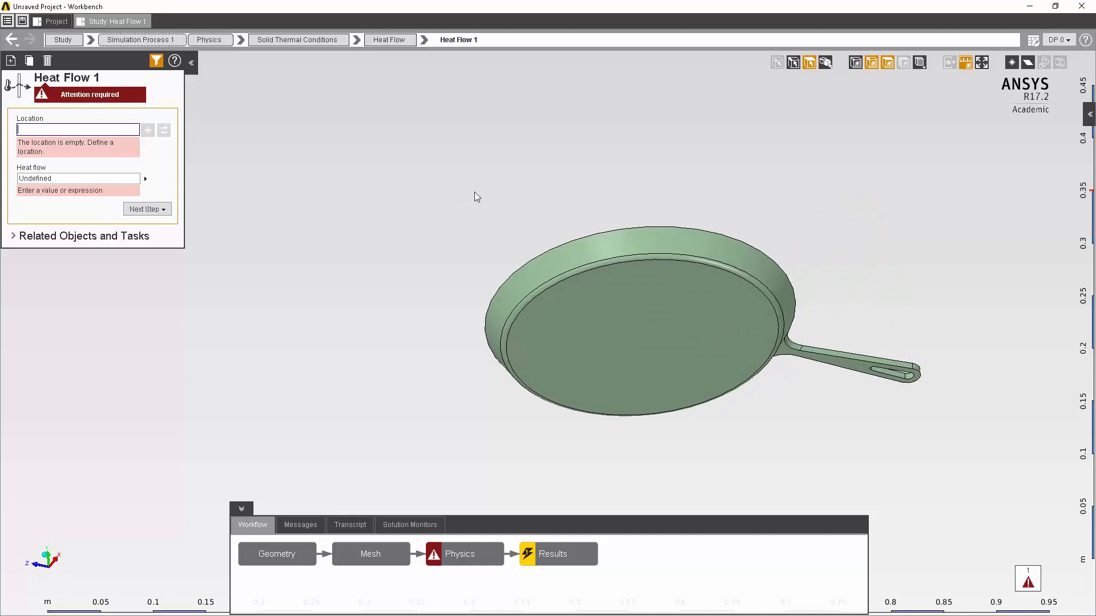
left_click(632, 333)
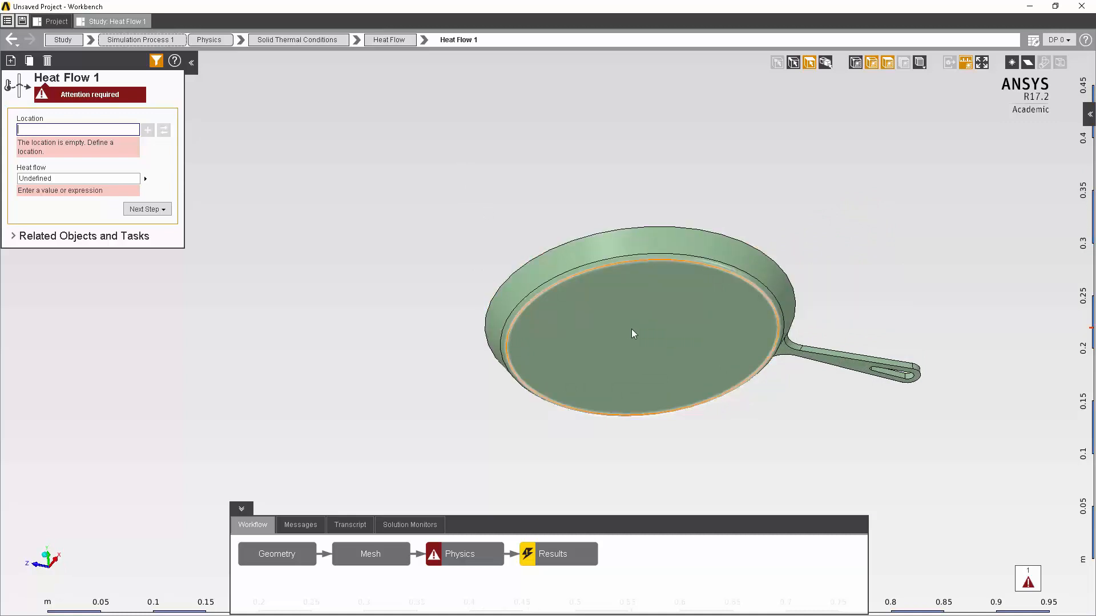
left_click(632, 325)
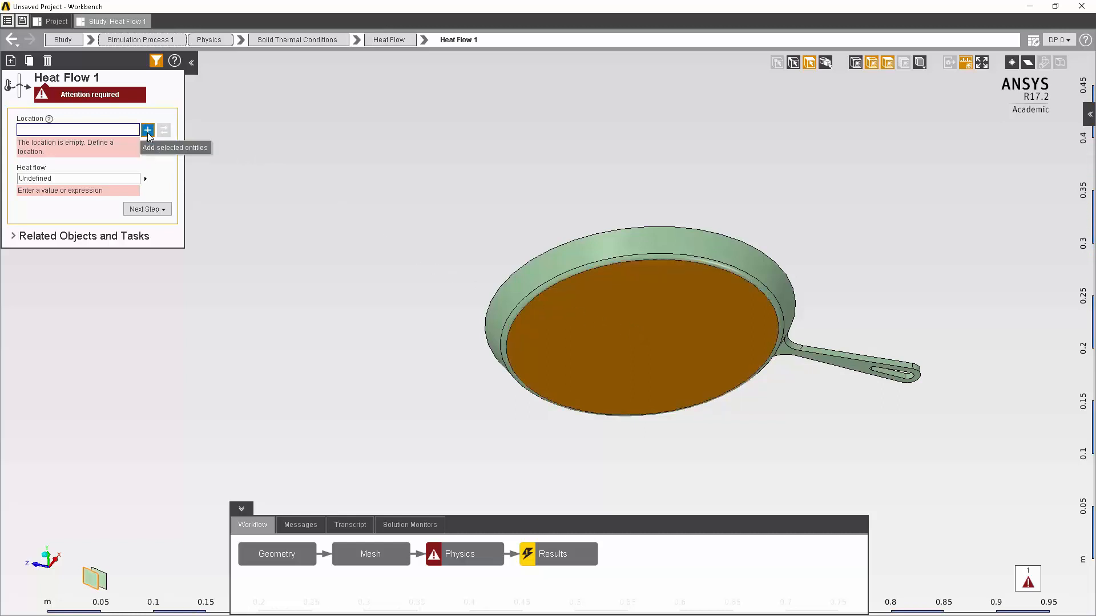
left_click(147, 130)
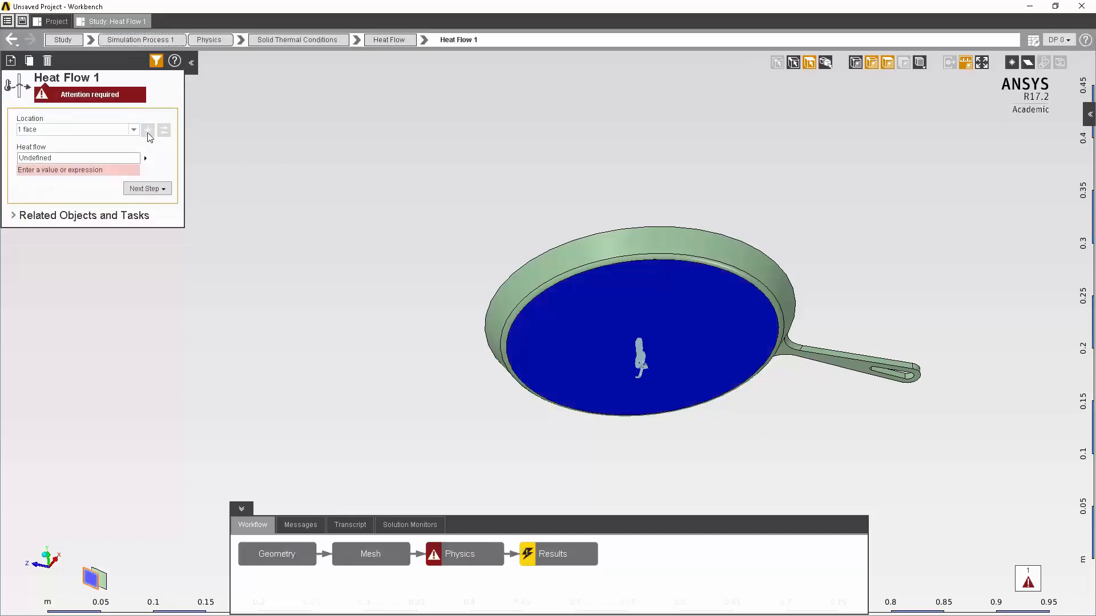
mouse_move(128, 145)
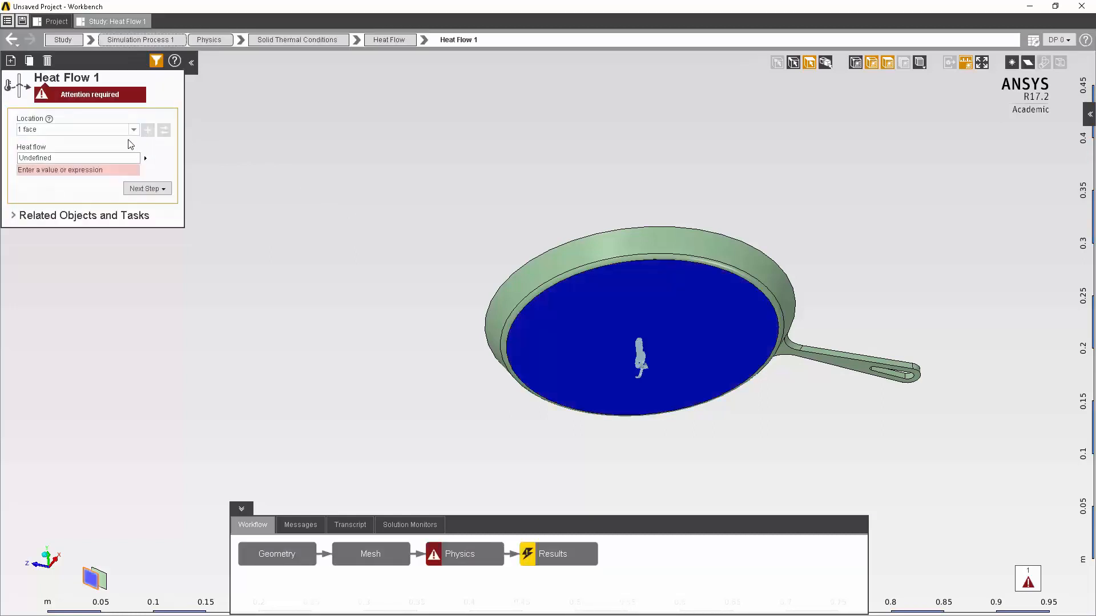
left_click(77, 158)
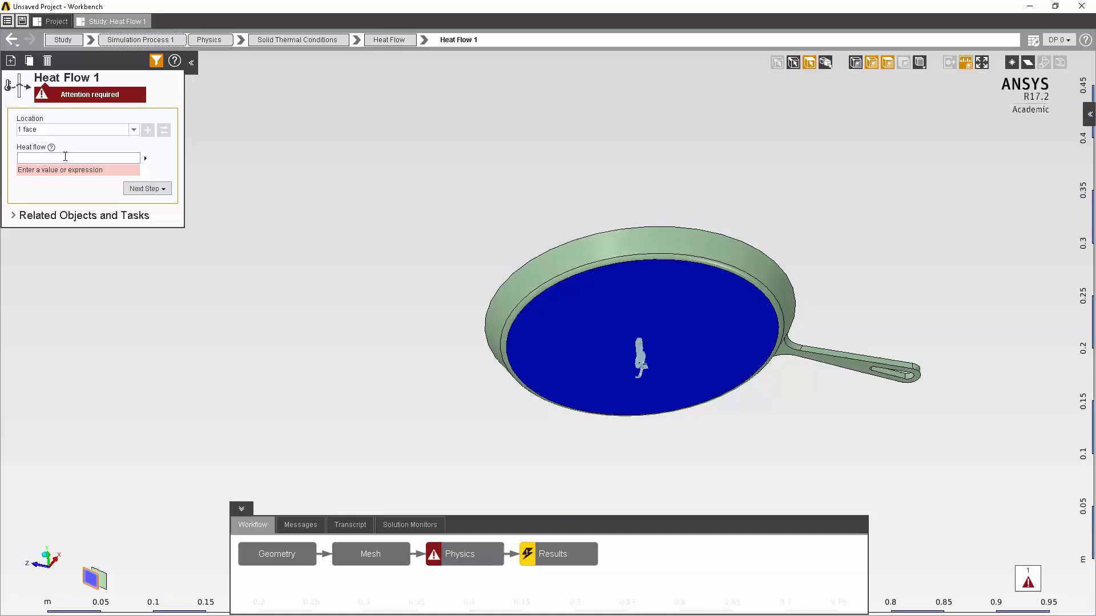
left_click(76, 157)
type("250 W")
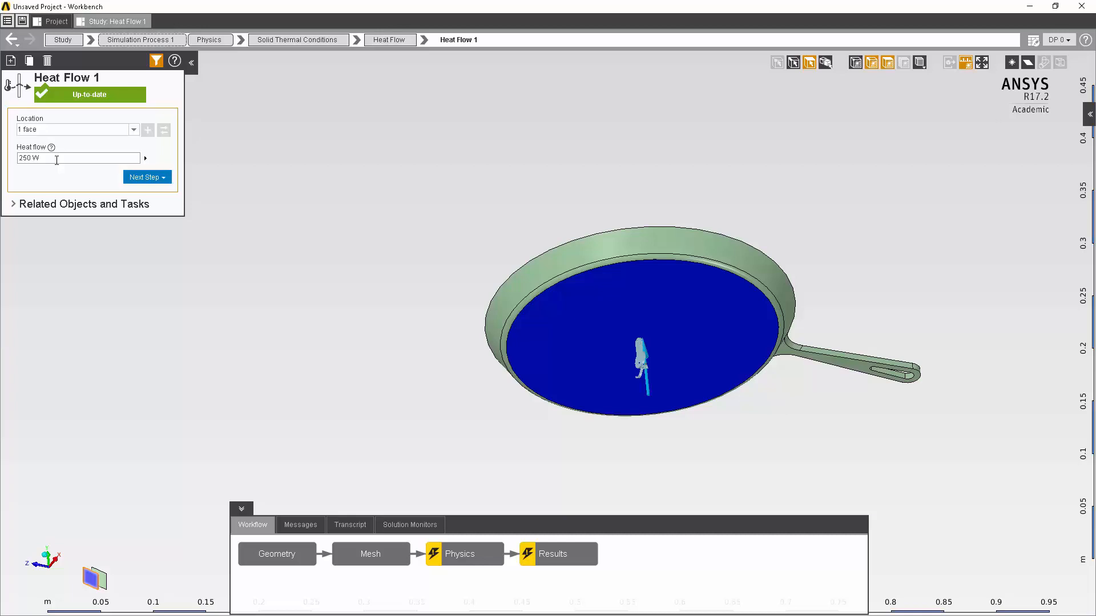
left_click(147, 177)
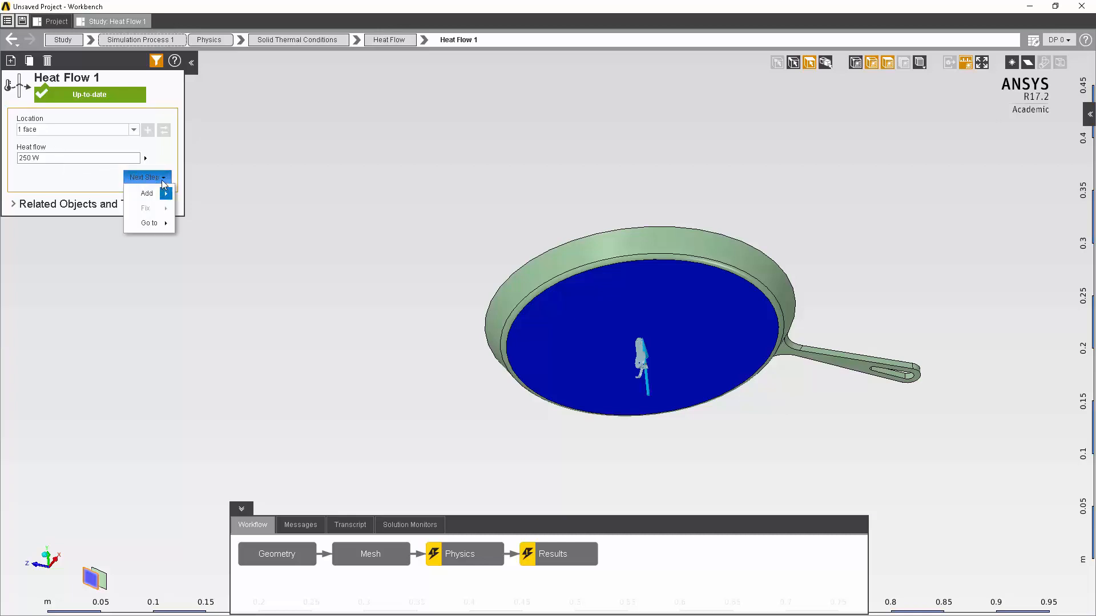
mouse_move(148, 194)
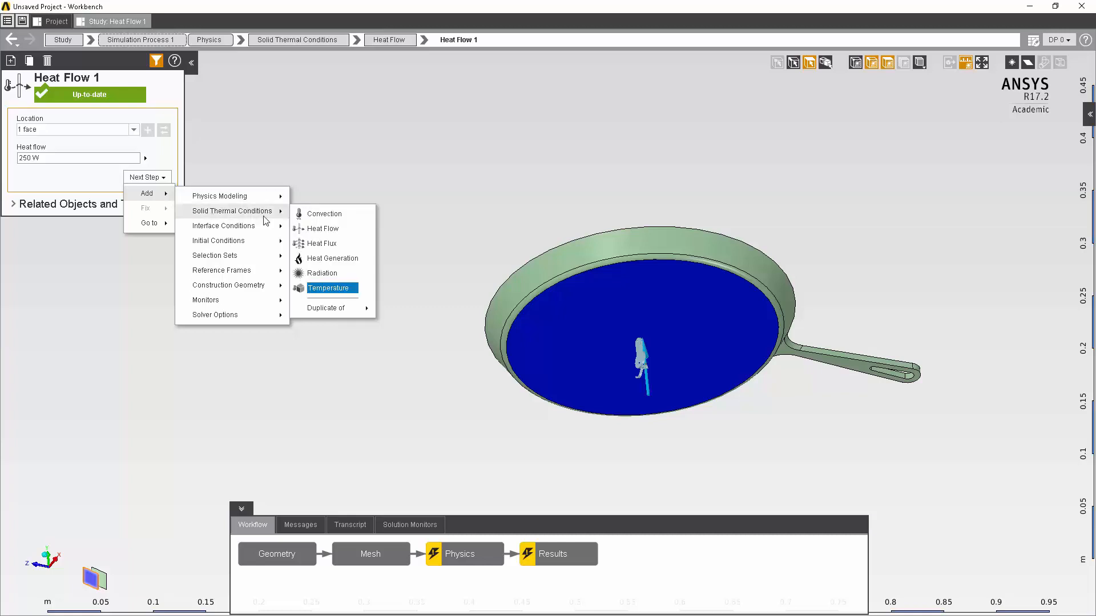
mouse_move(323, 213)
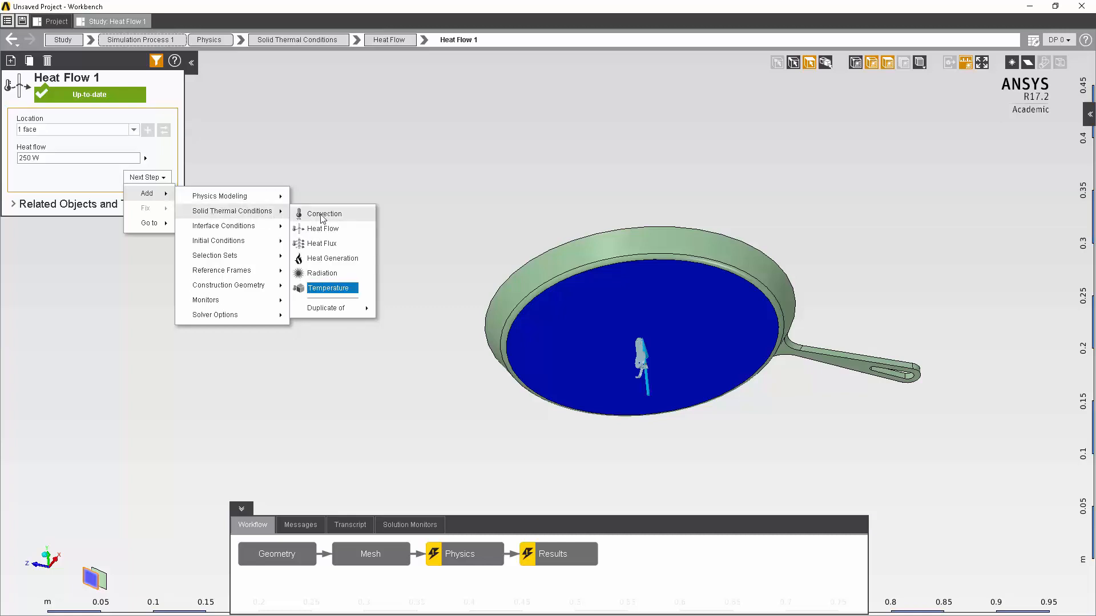
Add a Convection condition located on all pan faces except the inner bottom
left_click(325, 219)
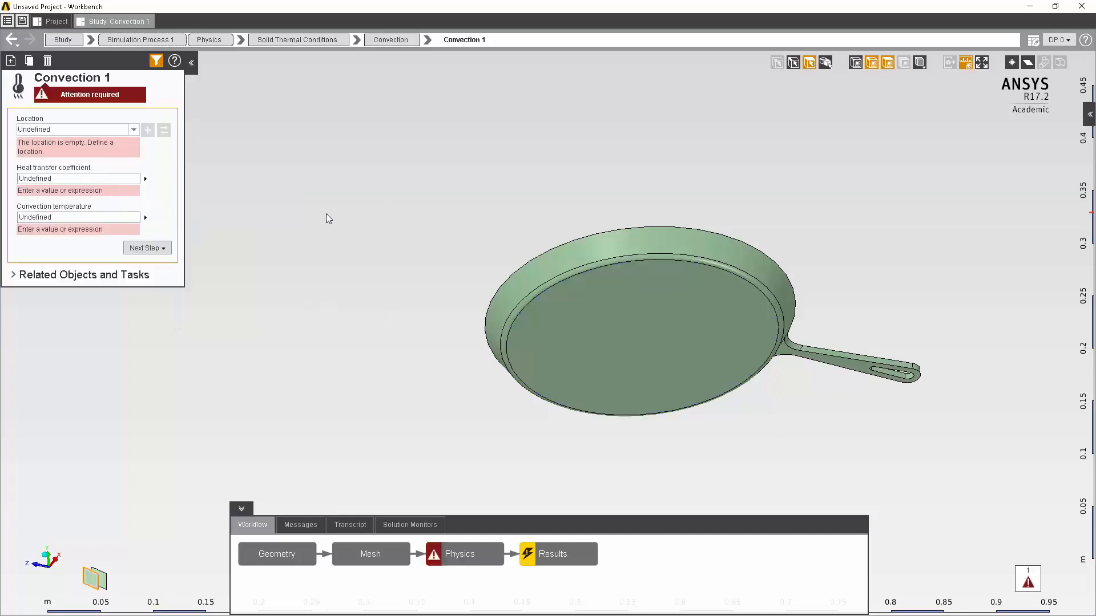
mouse_move(365, 231)
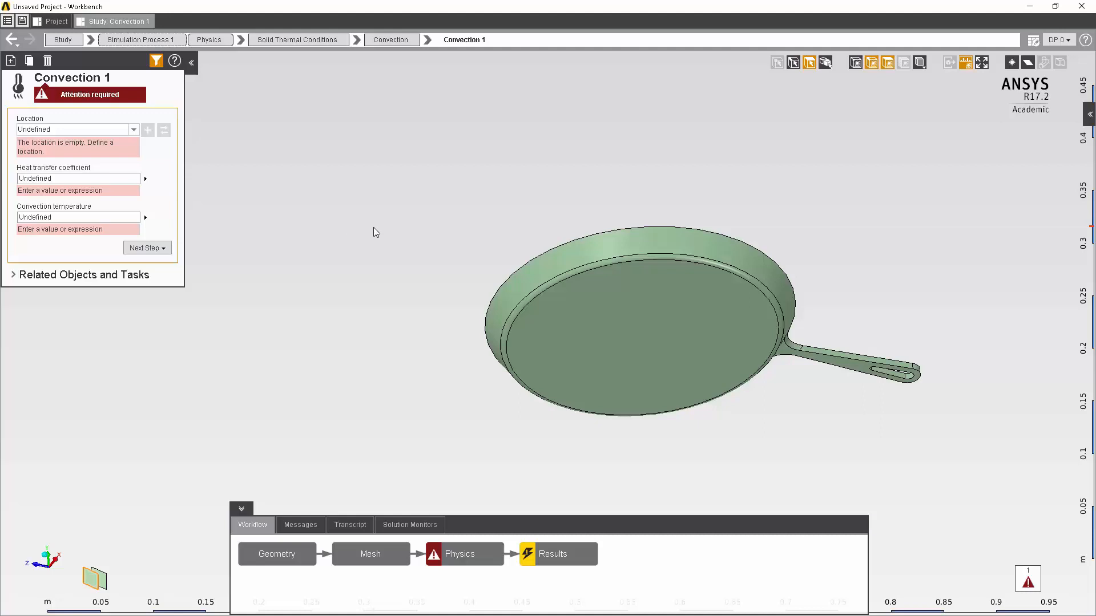
mouse_move(406, 230)
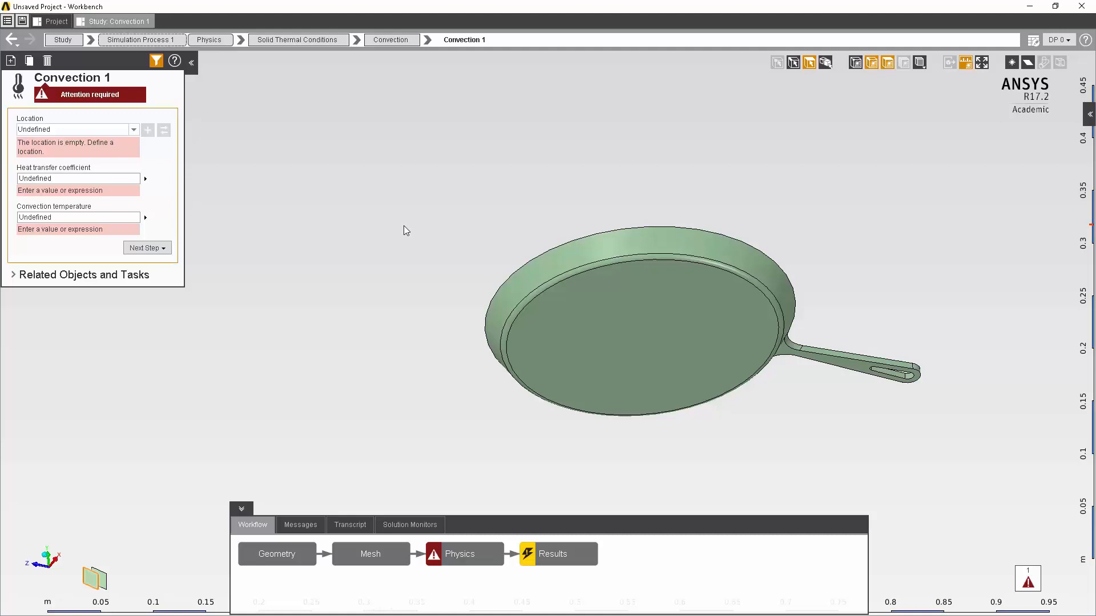
mouse_move(441, 229)
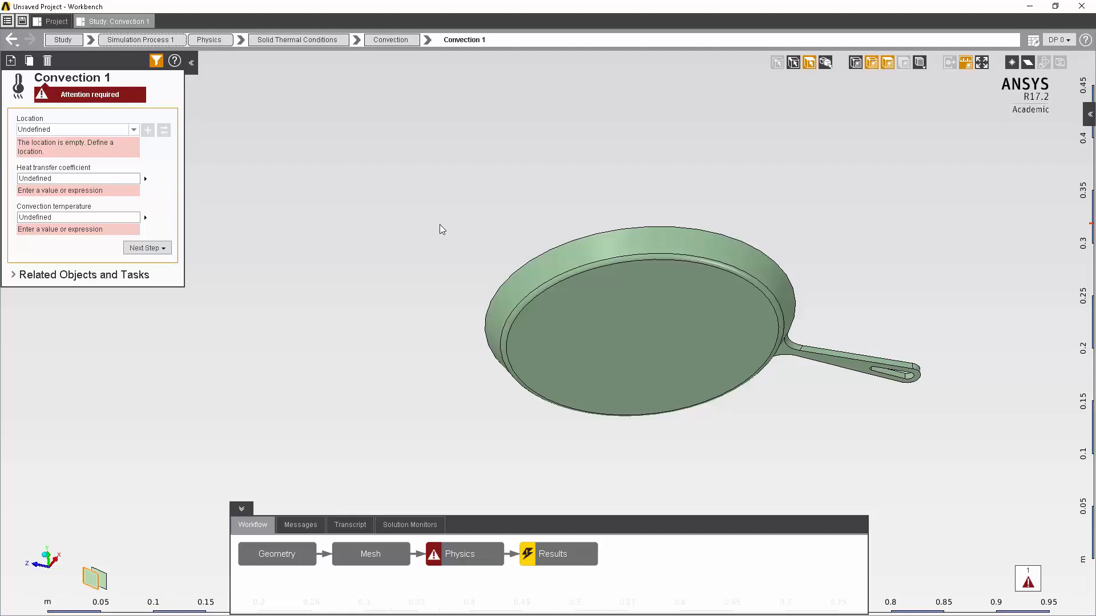
right_click(441, 230)
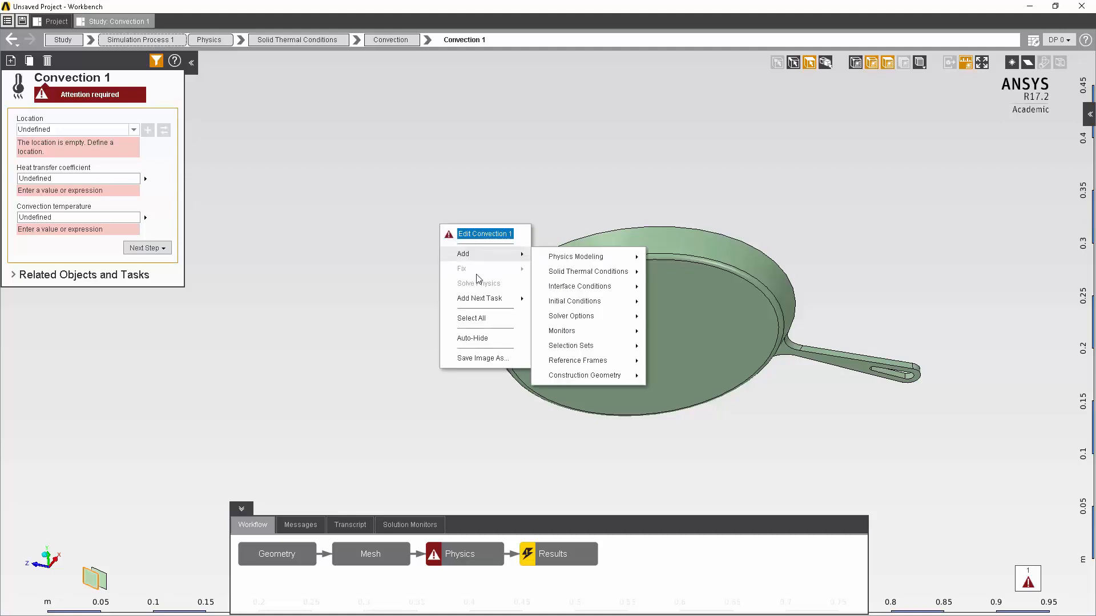
mouse_move(477, 322)
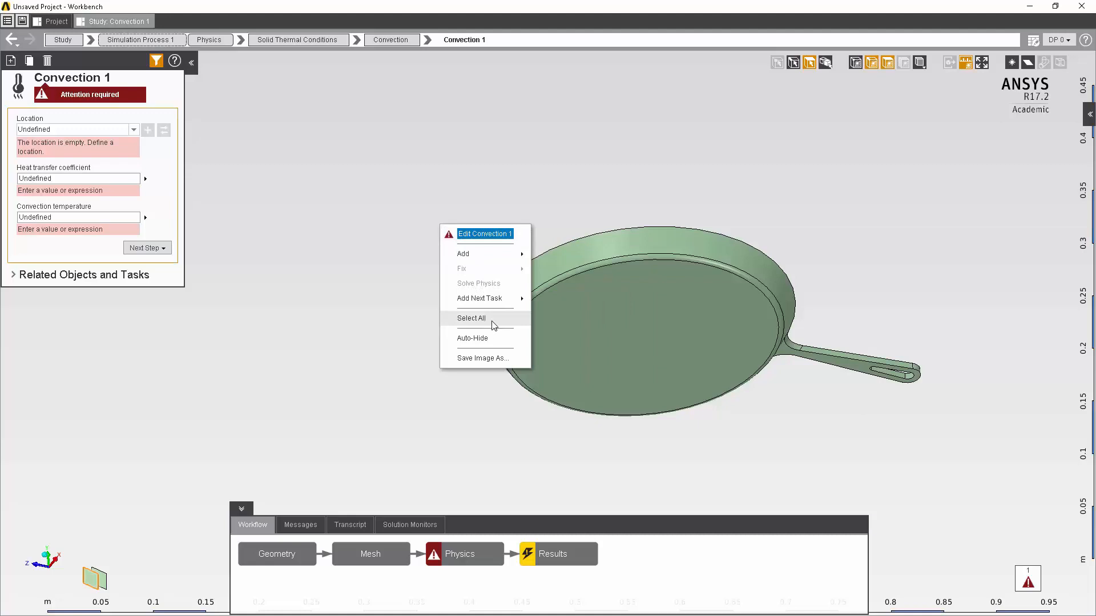
left_click(471, 318)
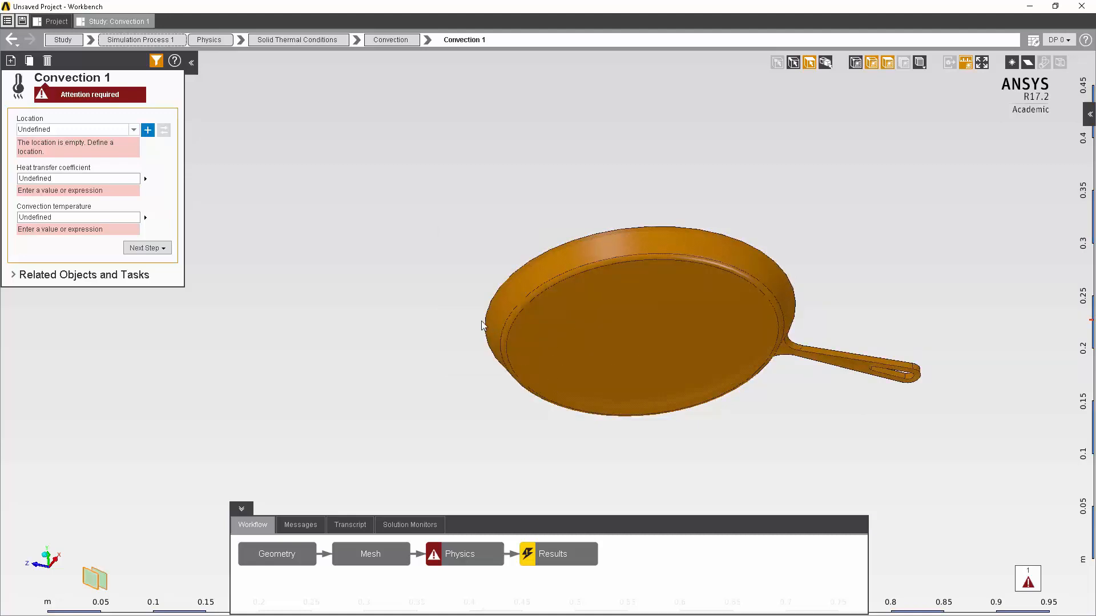
mouse_move(468, 329)
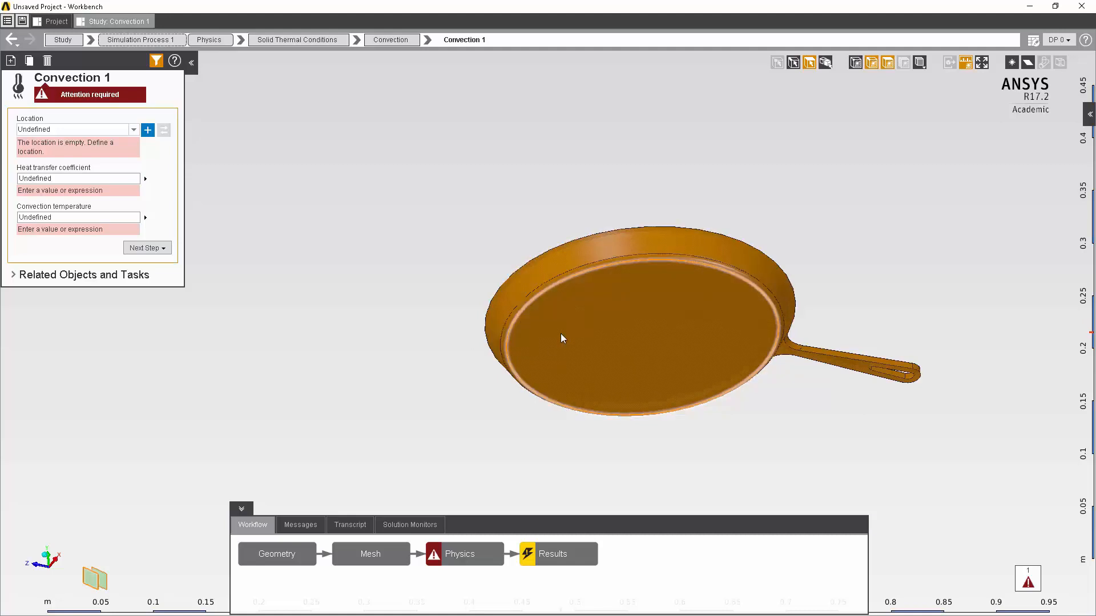
left_click(563, 338)
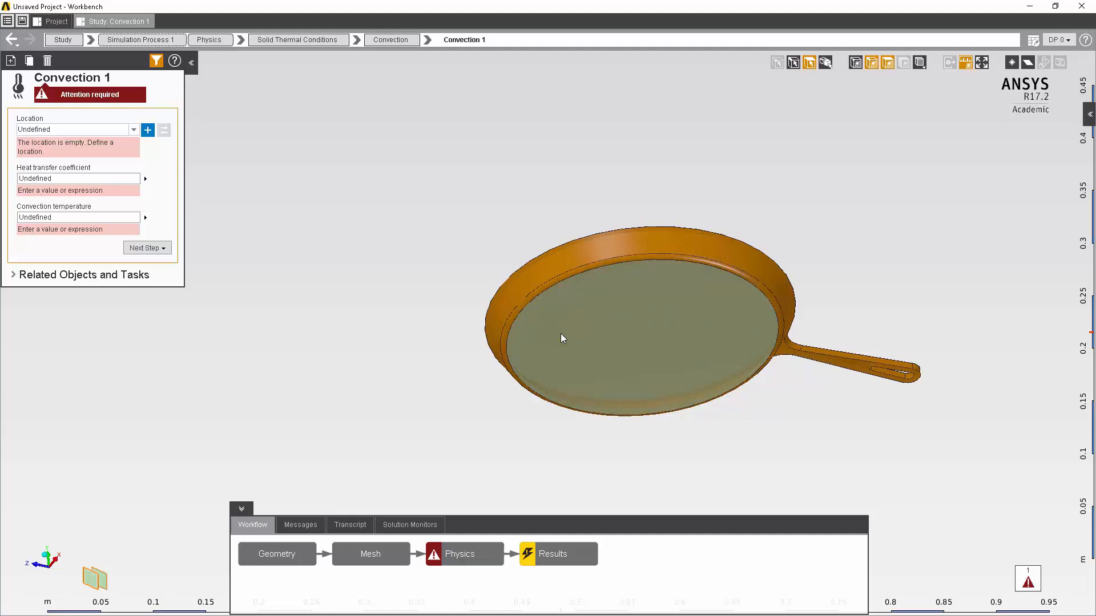
mouse_move(272, 169)
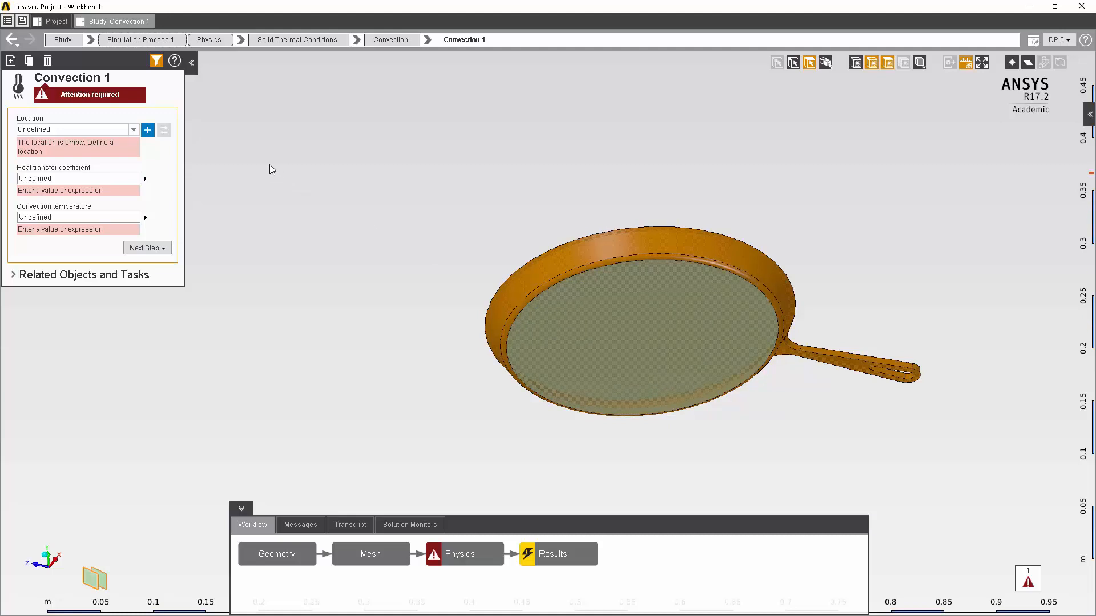
mouse_move(147, 131)
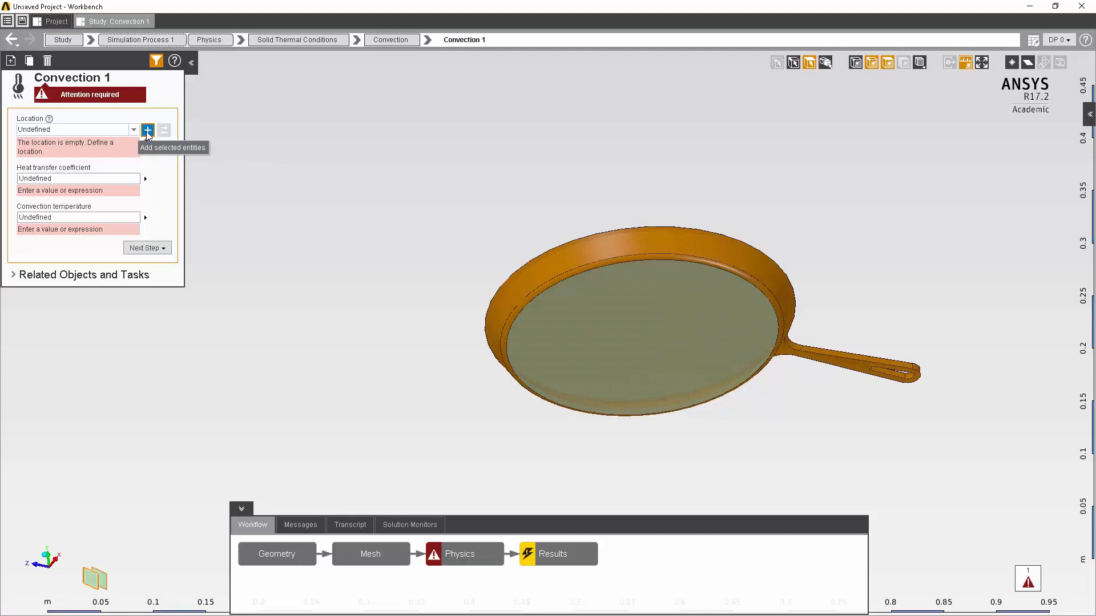
mouse_move(147, 133)
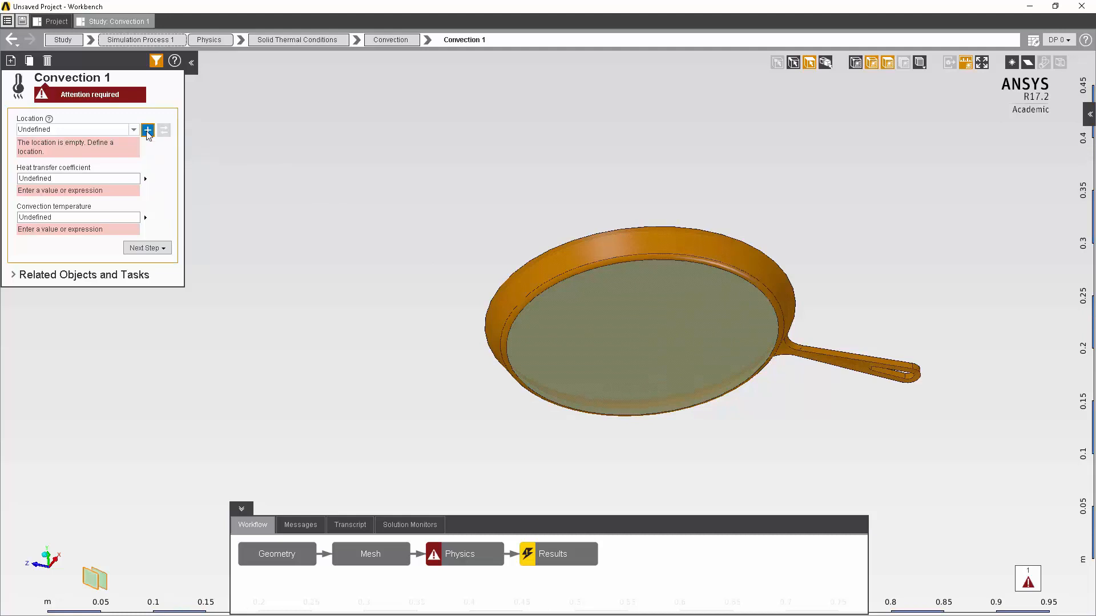
left_click(148, 130)
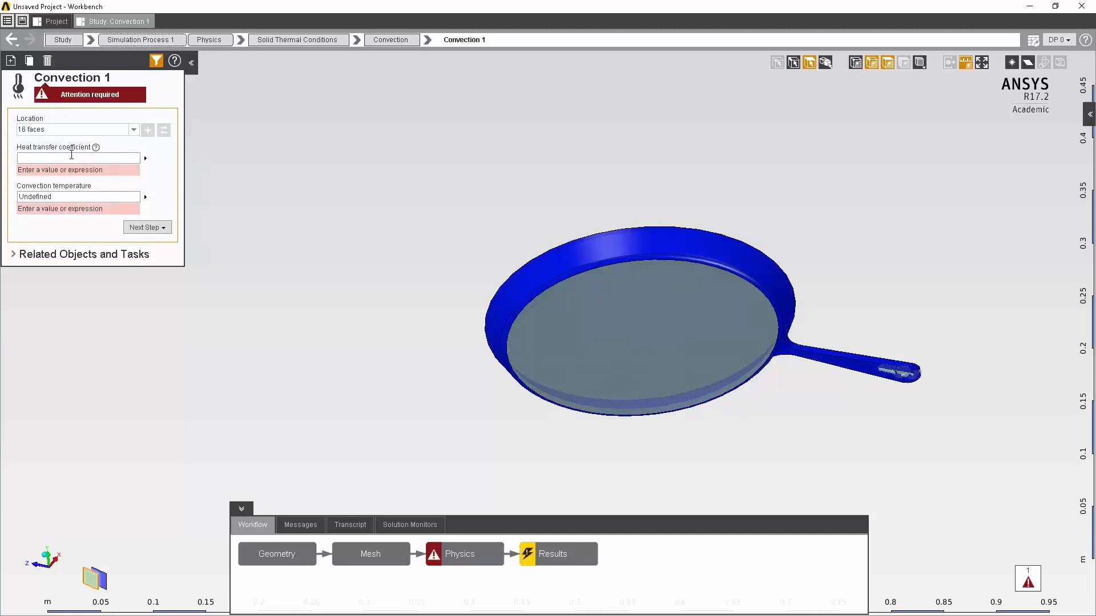
Set Convection 1 to 20 W m^-2 C^-1 coefficient and 22 C ambient temperature
left_click(76, 157)
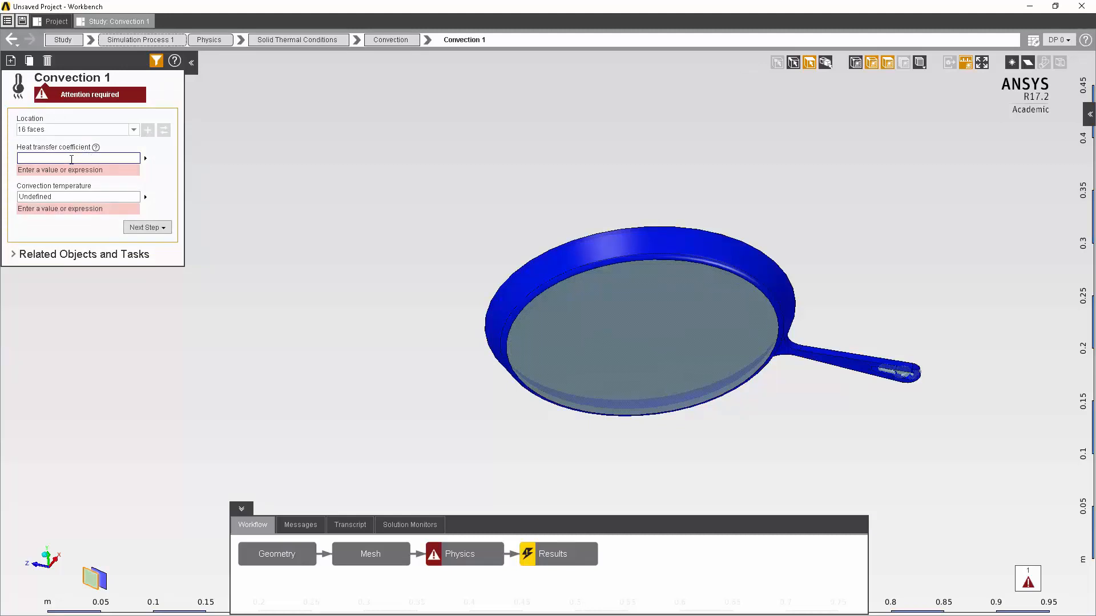
type("20 W m^-2 C^-1")
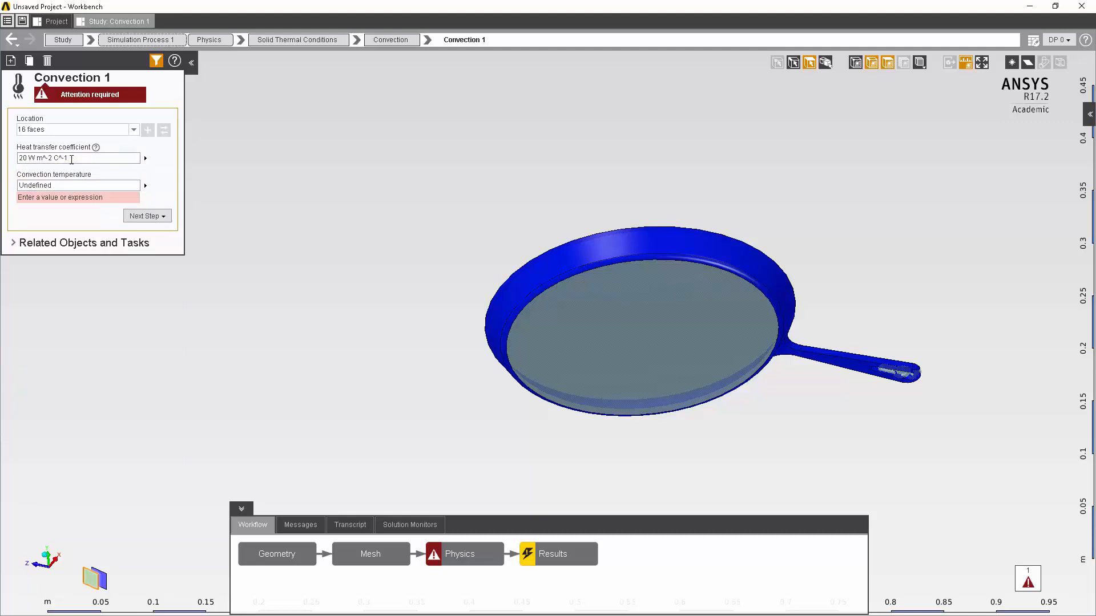
left_click(76, 185)
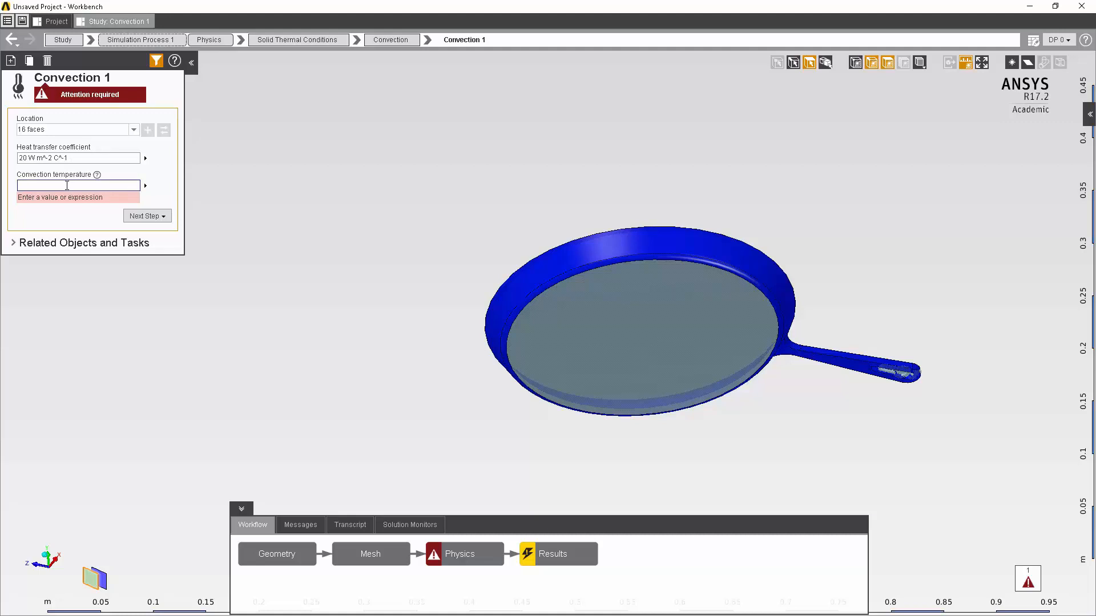
type("22 C")
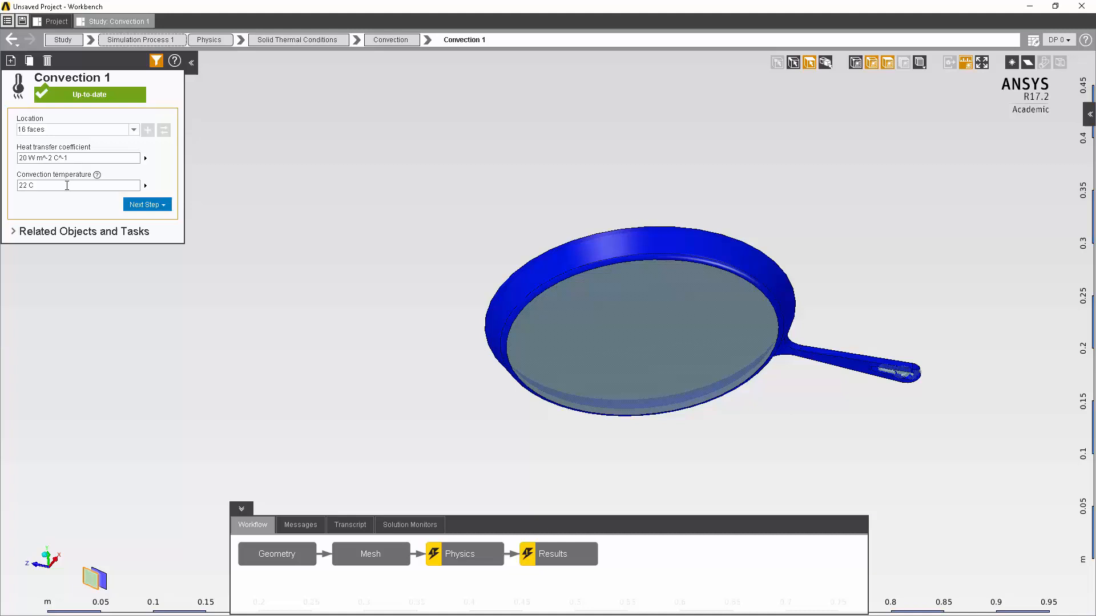
mouse_move(460, 553)
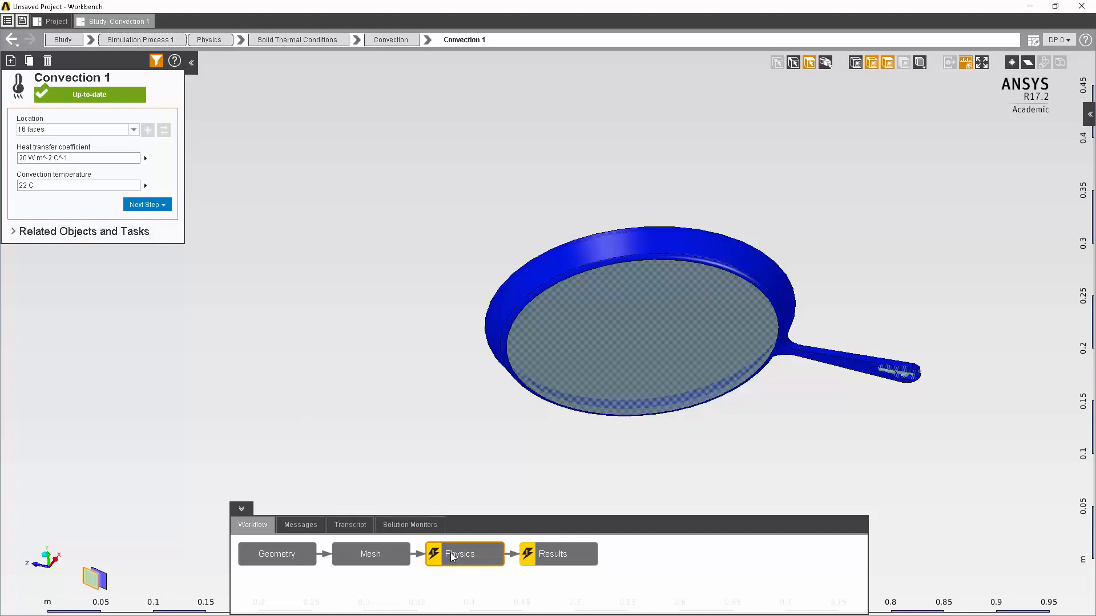
left_click(459, 553)
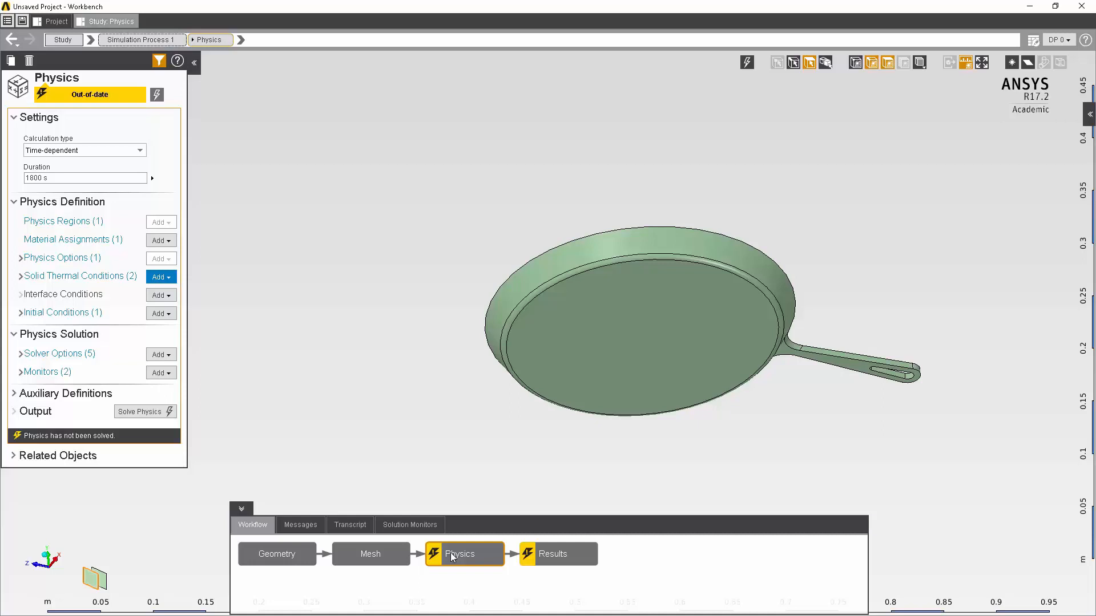
Update the Physics task so the 1800 s transient thermal solution is solved
right_click(459, 553)
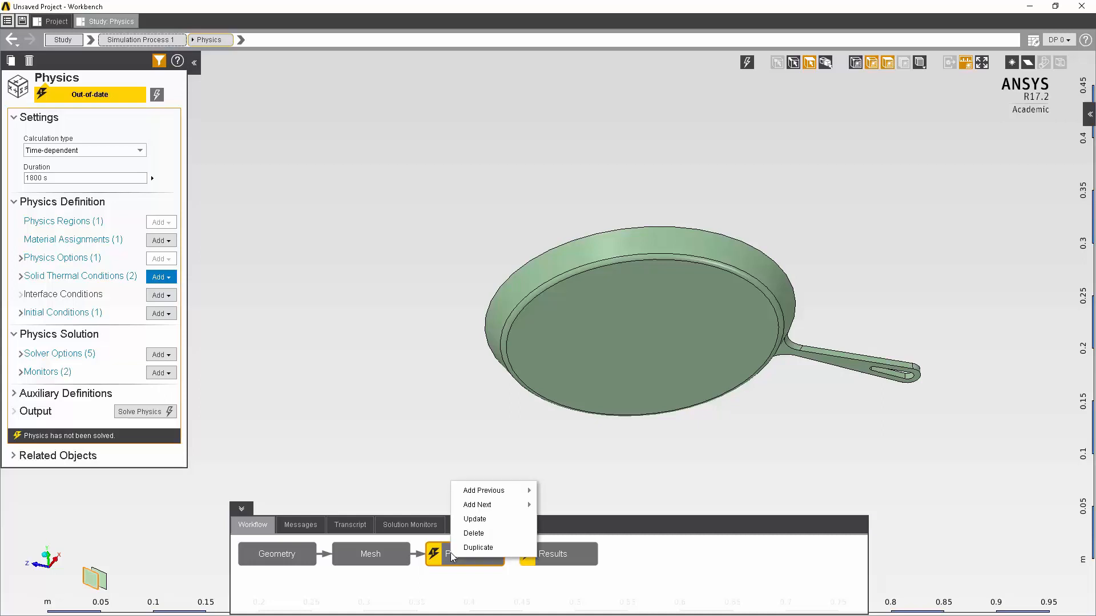
mouse_move(475, 519)
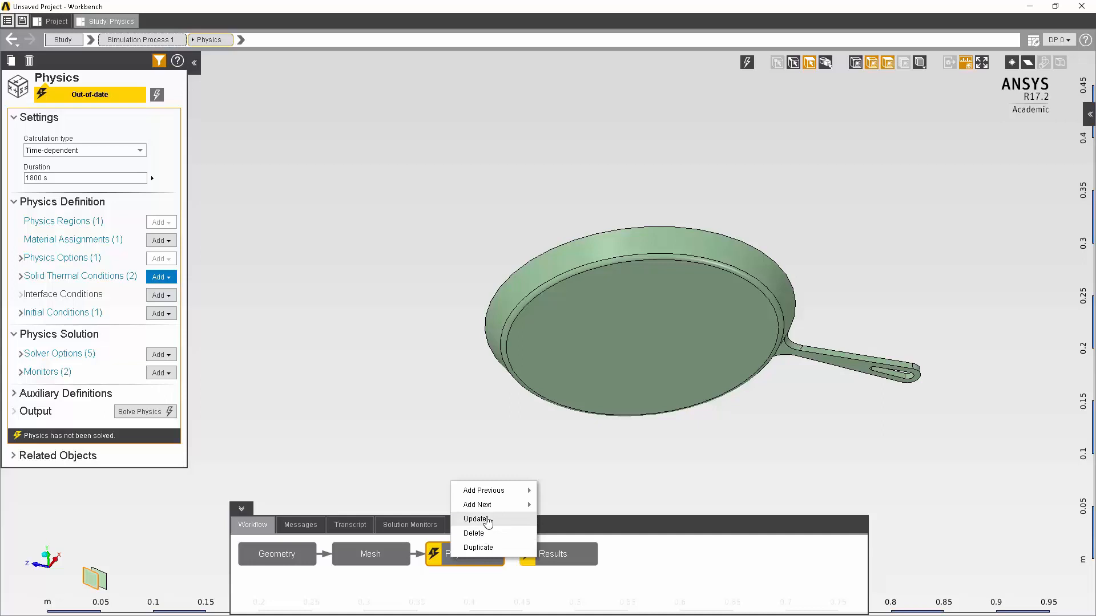
left_click(476, 519)
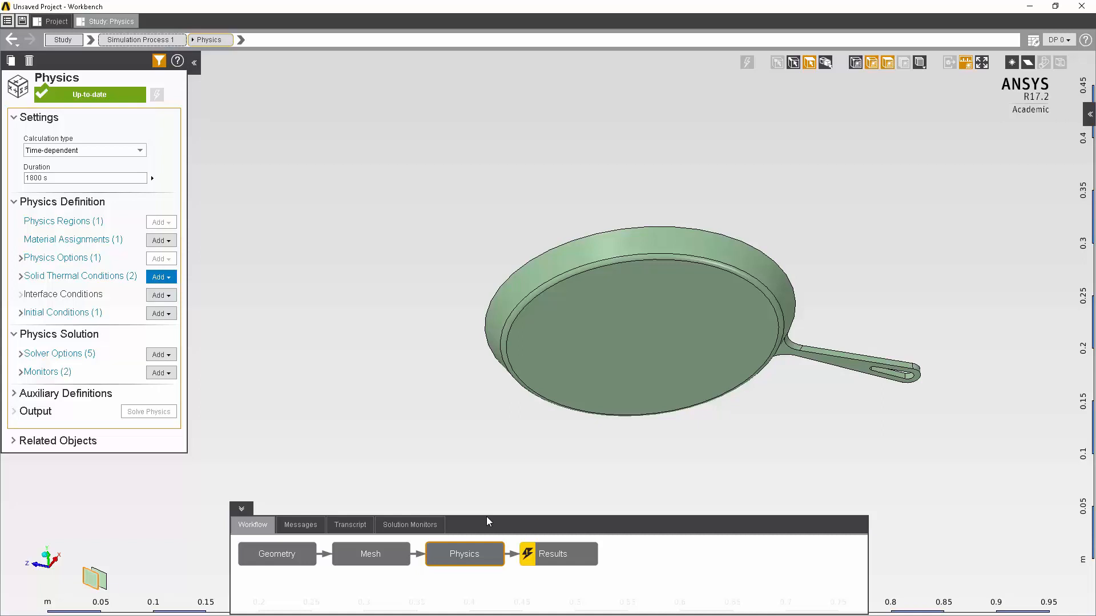
mouse_move(560, 565)
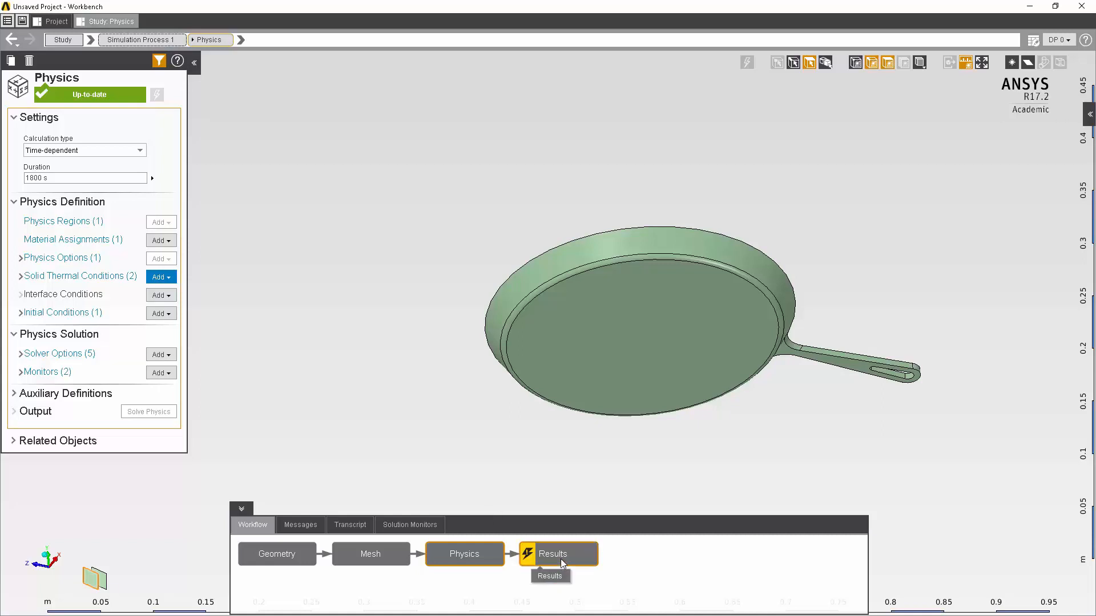
mouse_move(560, 554)
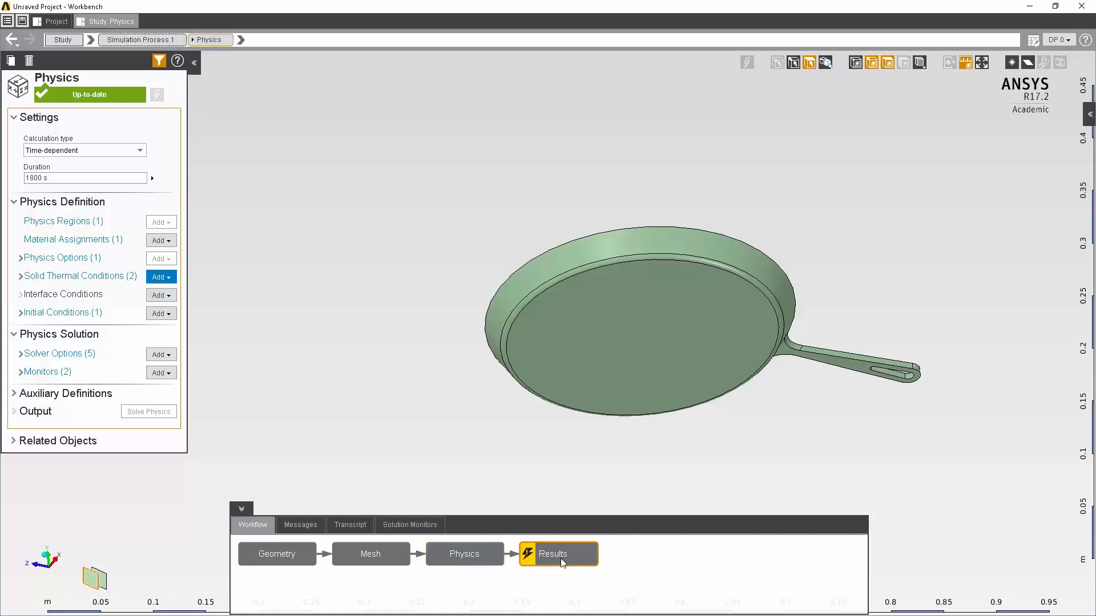
Show the temperature contour on the frying pan at 1800 s from the Results stage
left_click(558, 553)
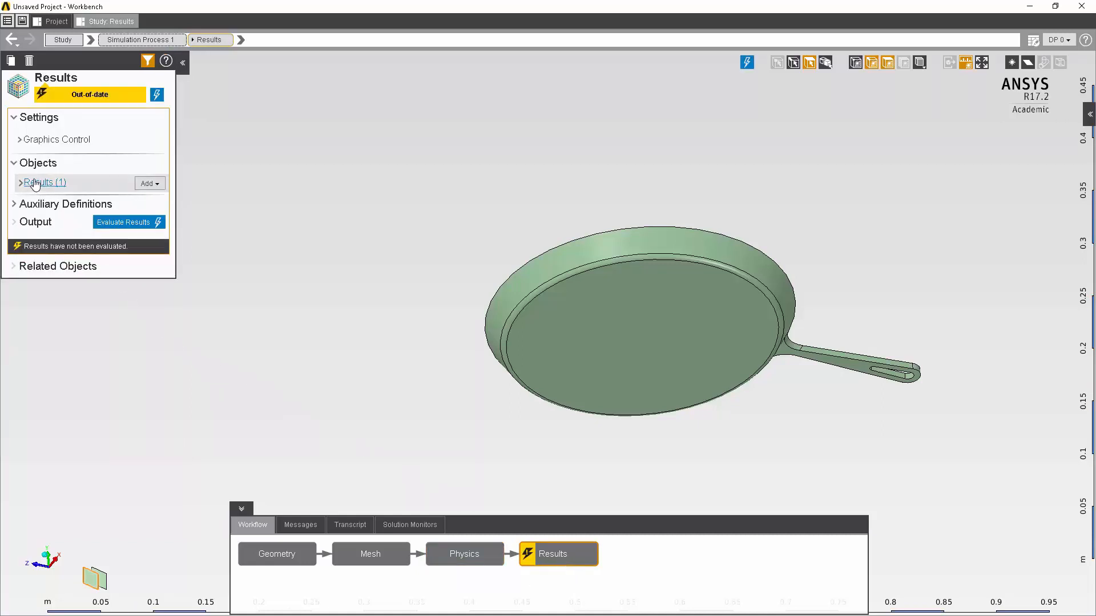
mouse_move(20, 186)
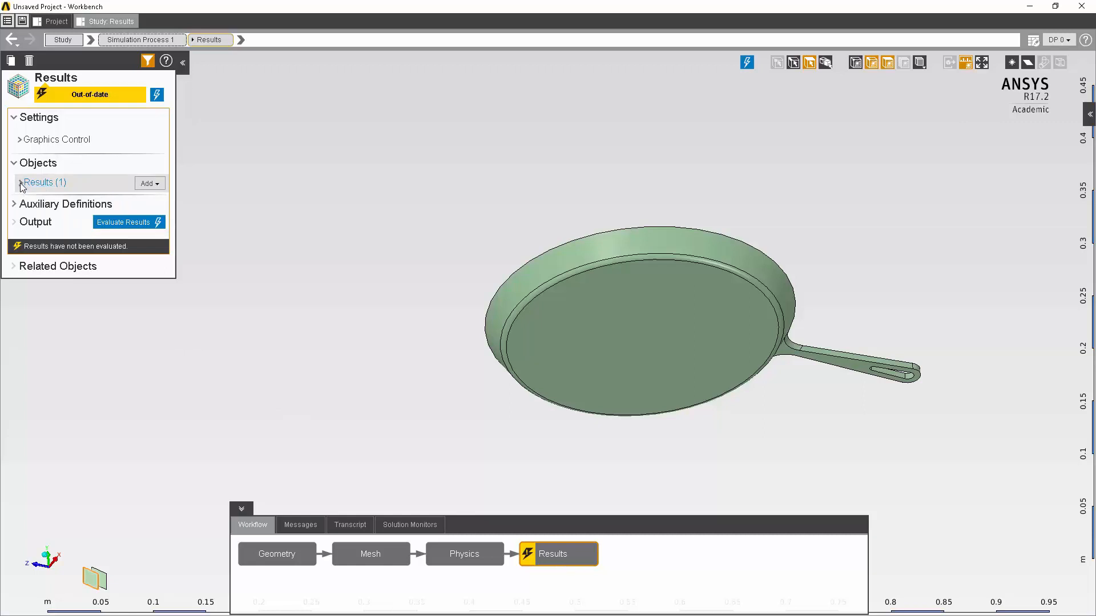
left_click(21, 183)
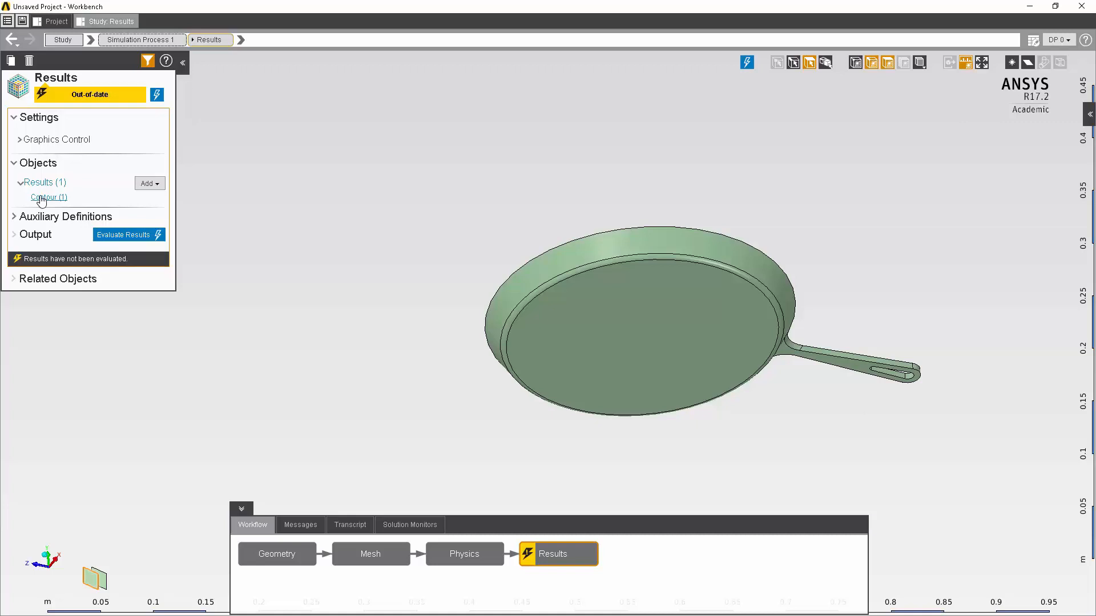
left_click(47, 197)
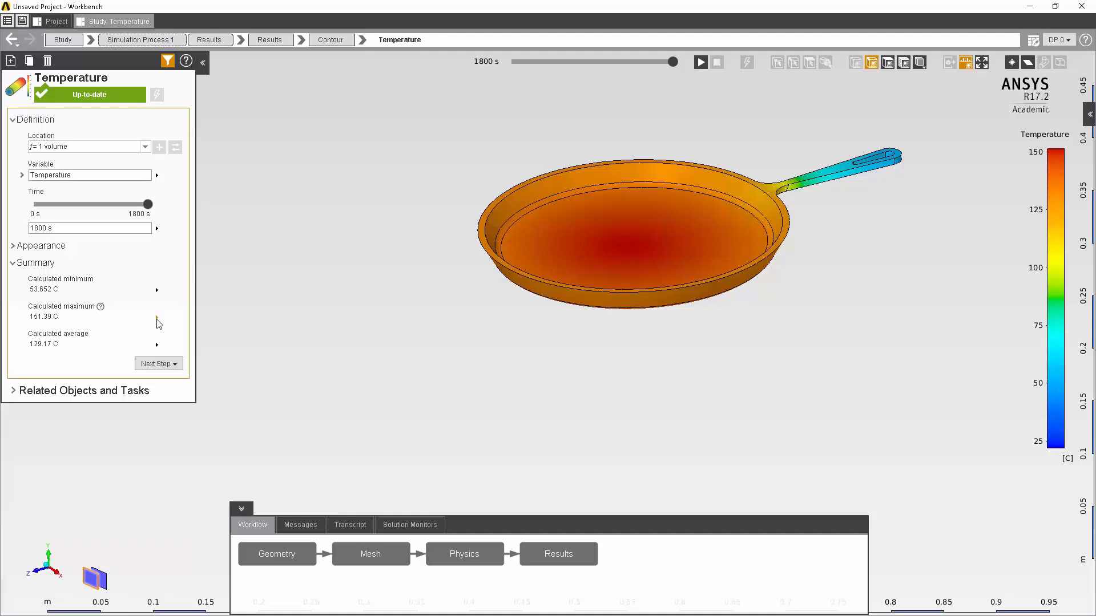
mouse_move(156, 323)
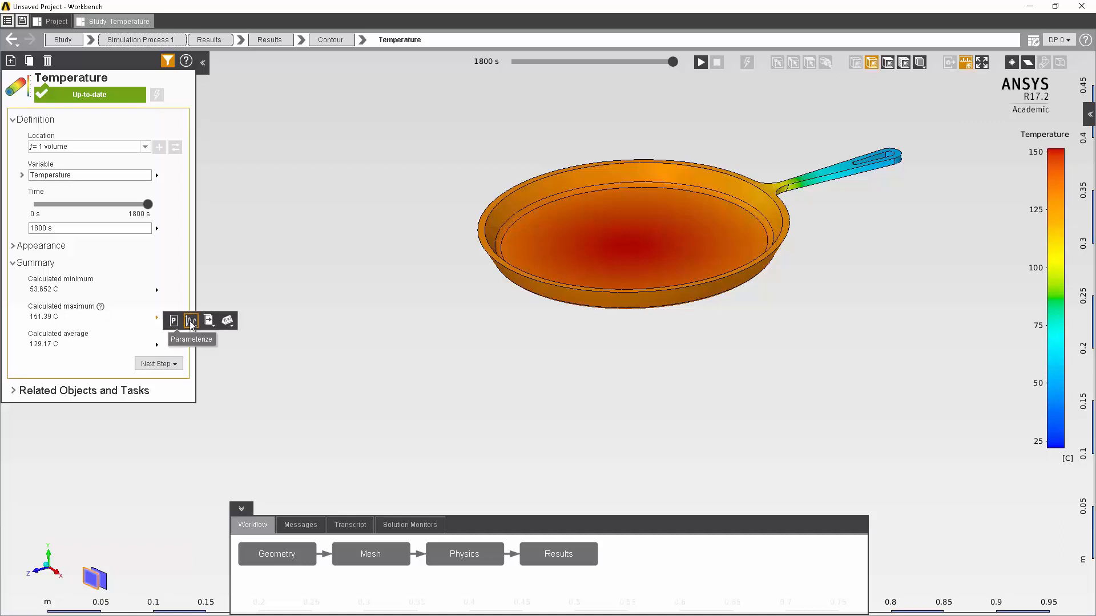
mouse_move(192, 323)
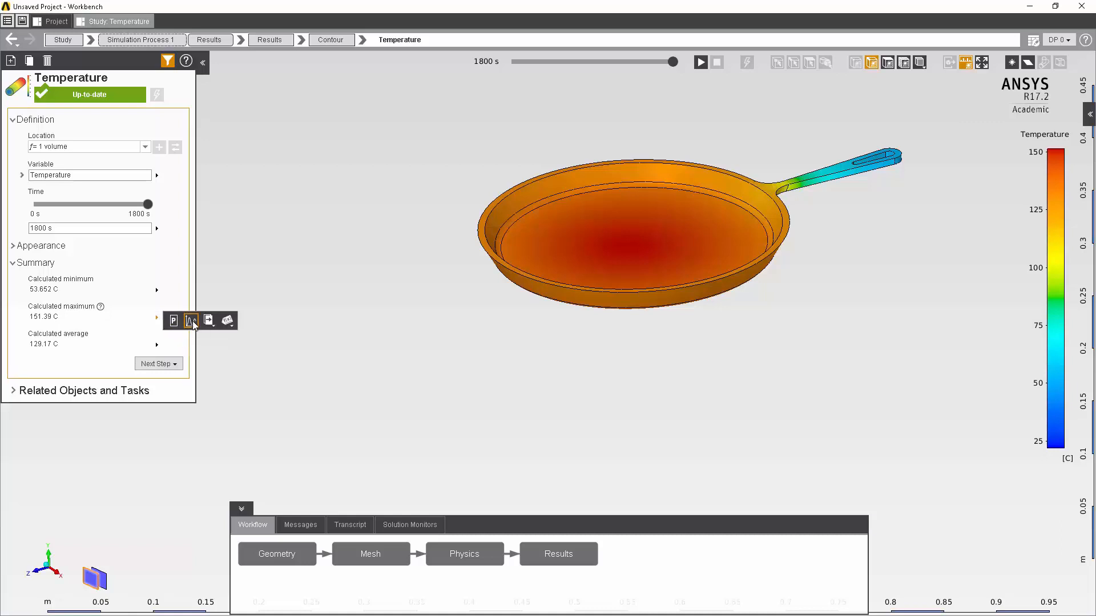
Chart the calculated maximum temperature versus time for the contour
left_click(191, 321)
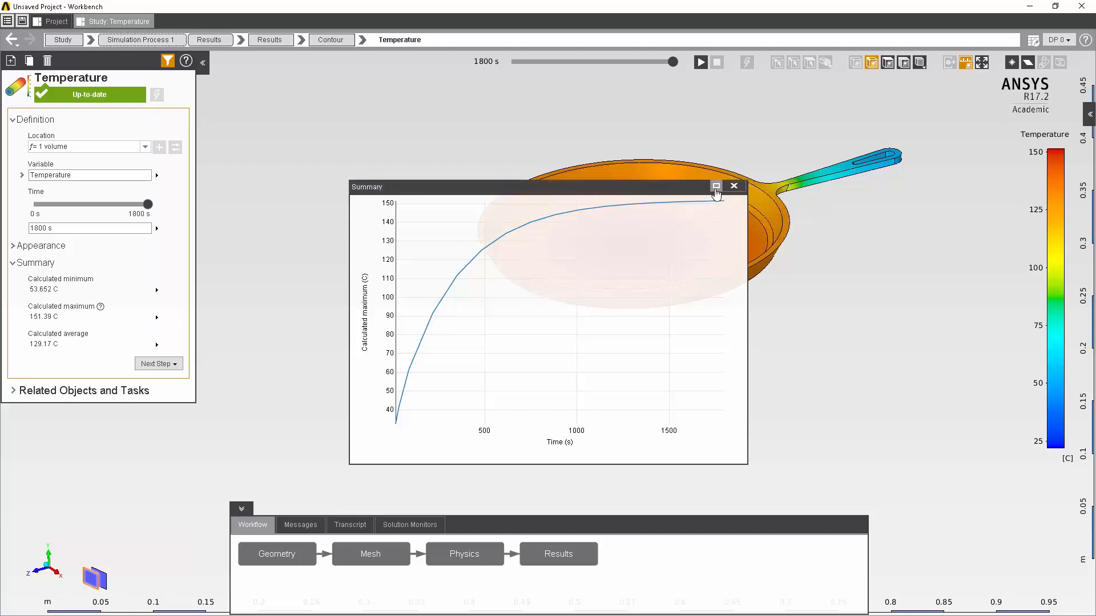
Maximize the Summary chart so the maximum-temperature curve fills the window
left_click(716, 185)
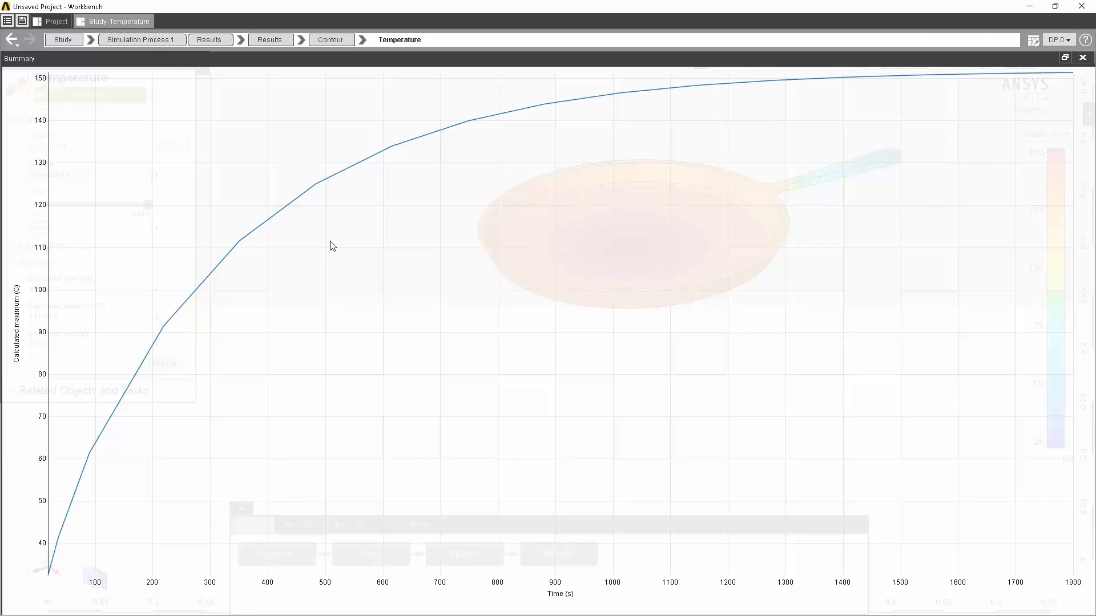
mouse_move(288, 307)
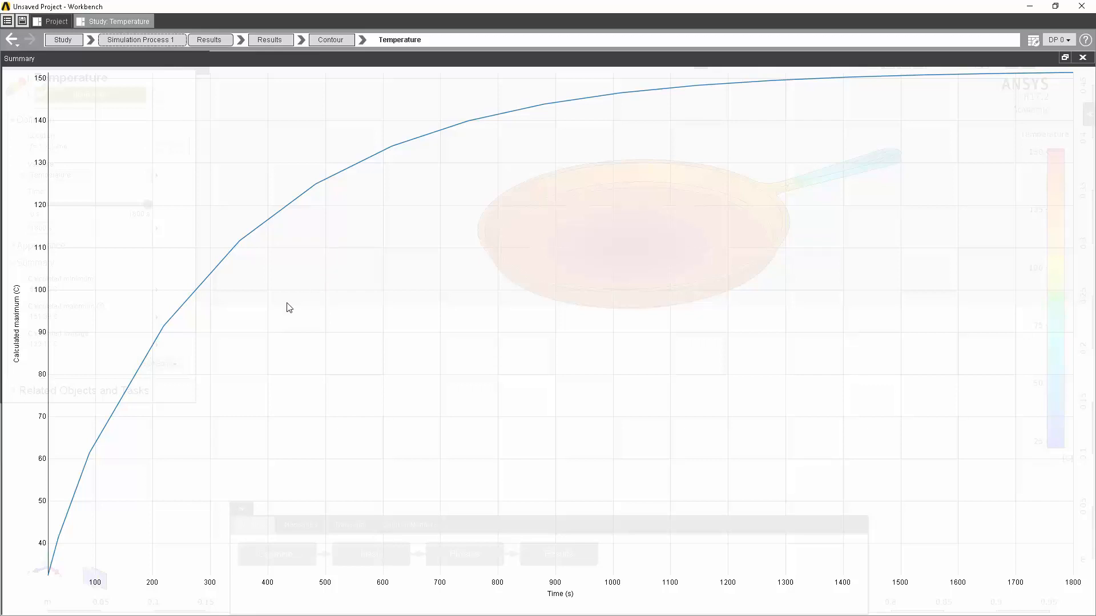
mouse_move(49, 294)
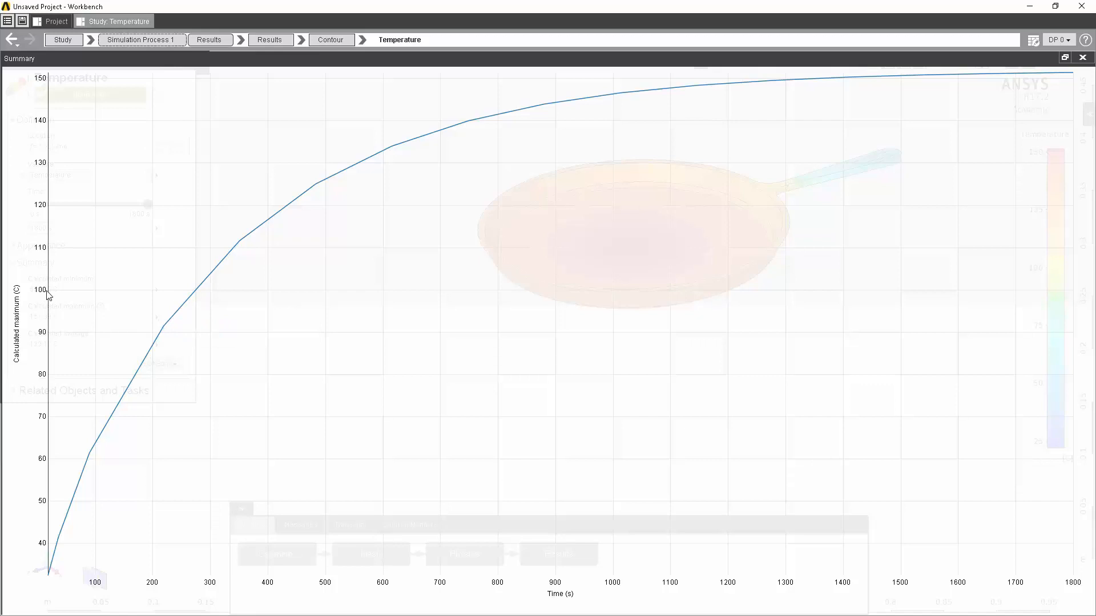
mouse_move(199, 294)
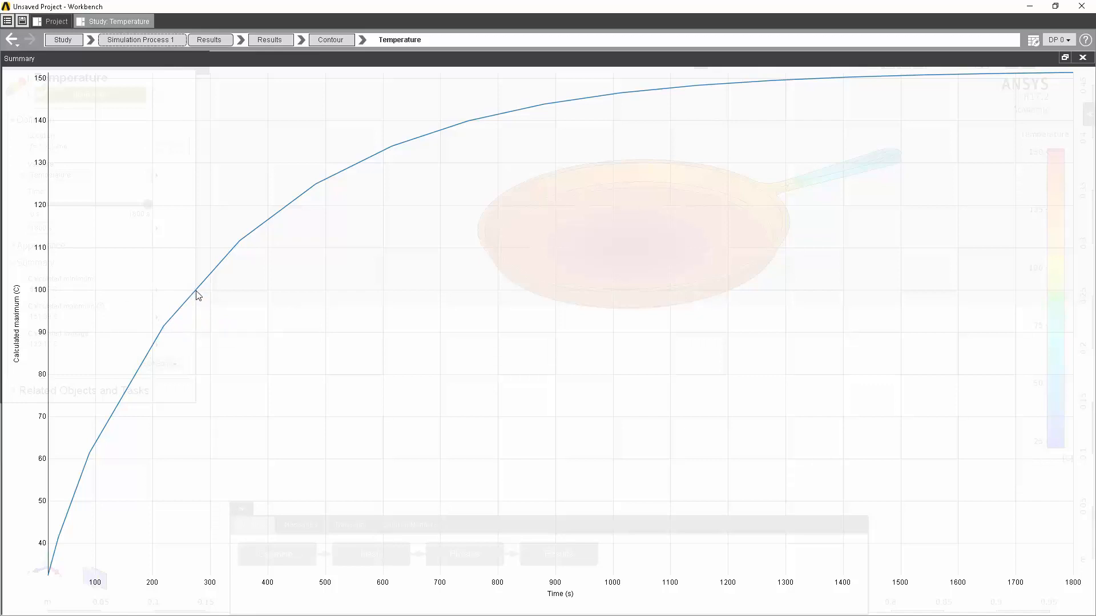
mouse_move(199, 299)
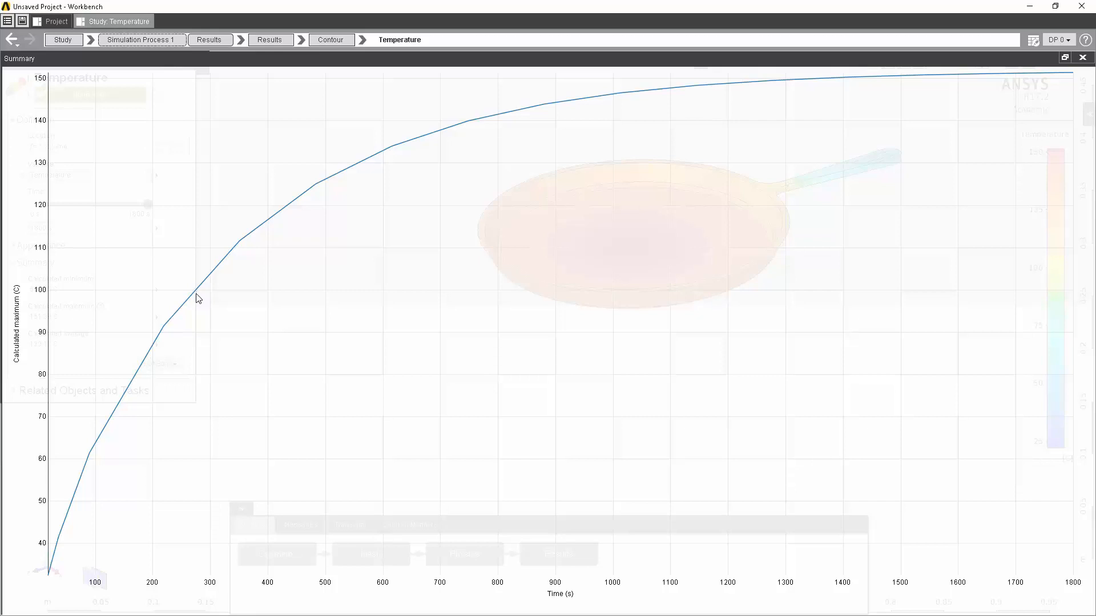
mouse_move(215, 580)
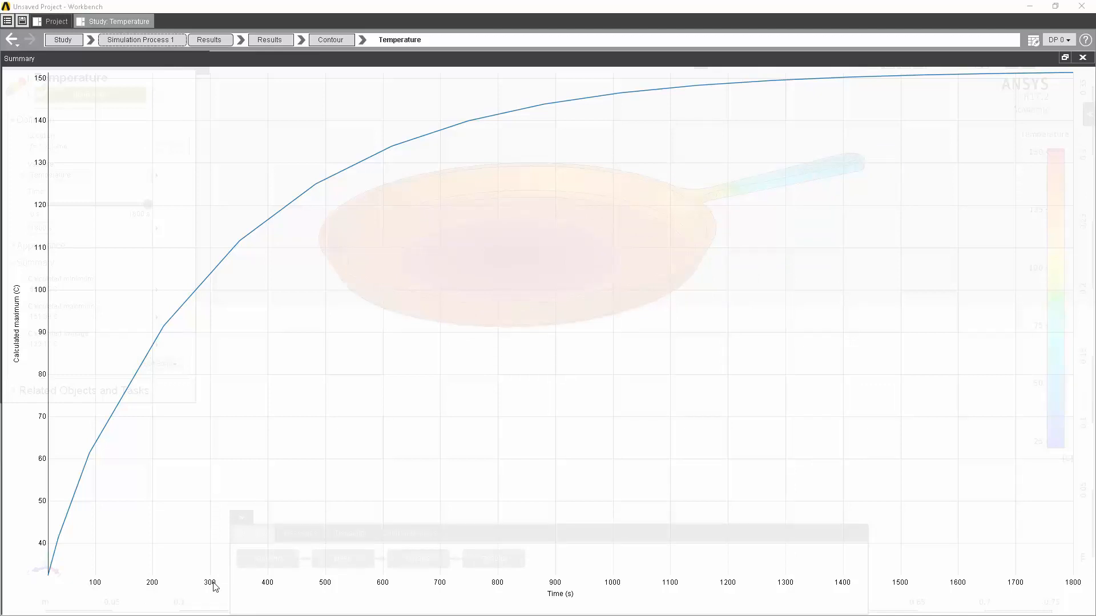
mouse_move(310, 532)
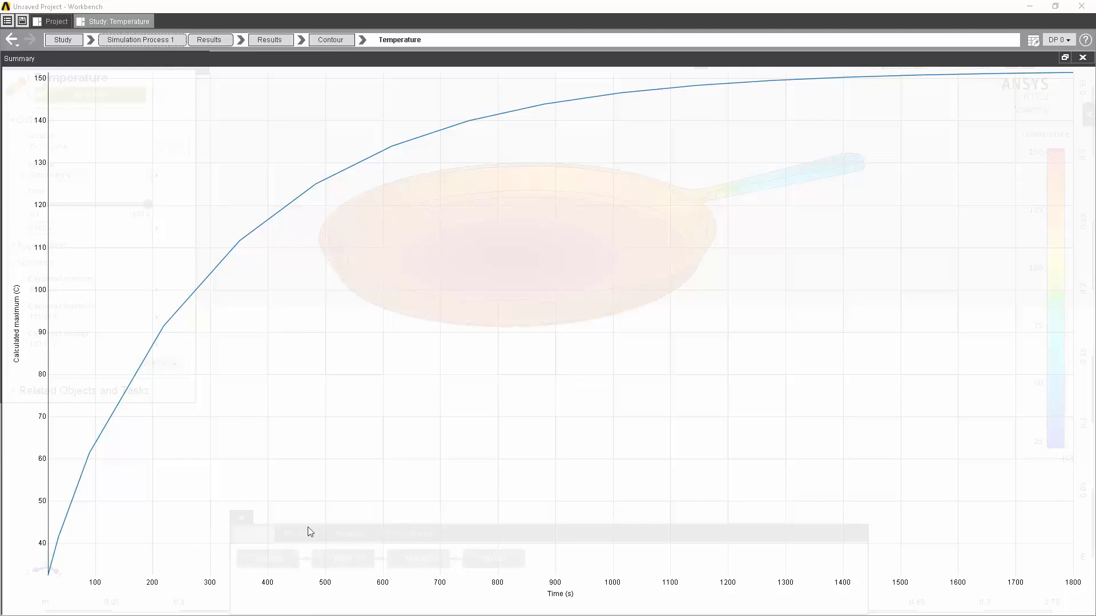
mouse_move(911, 471)
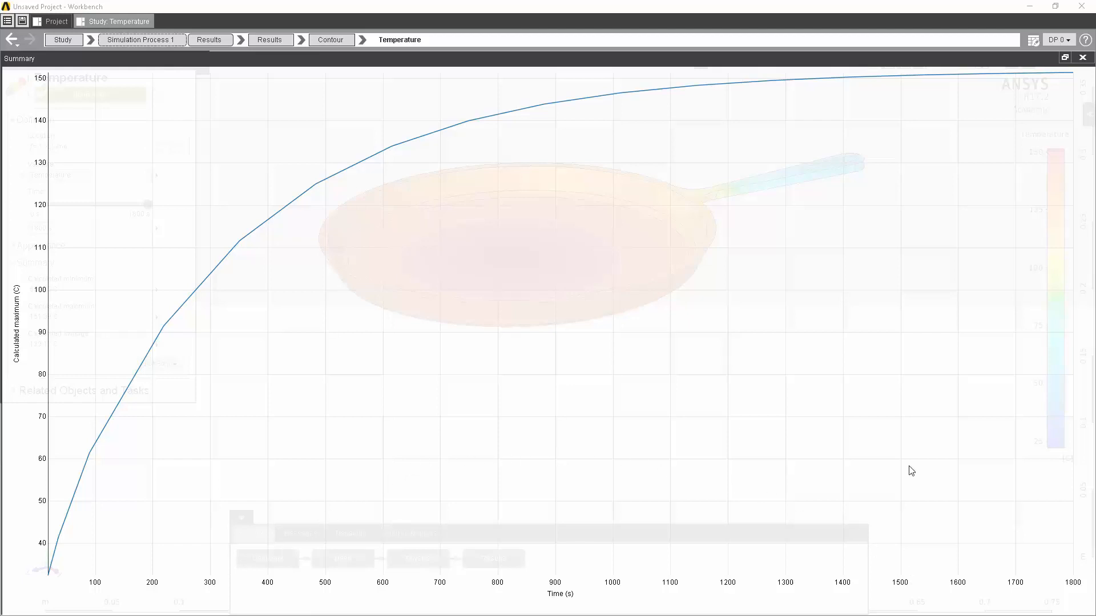
mouse_move(905, 83)
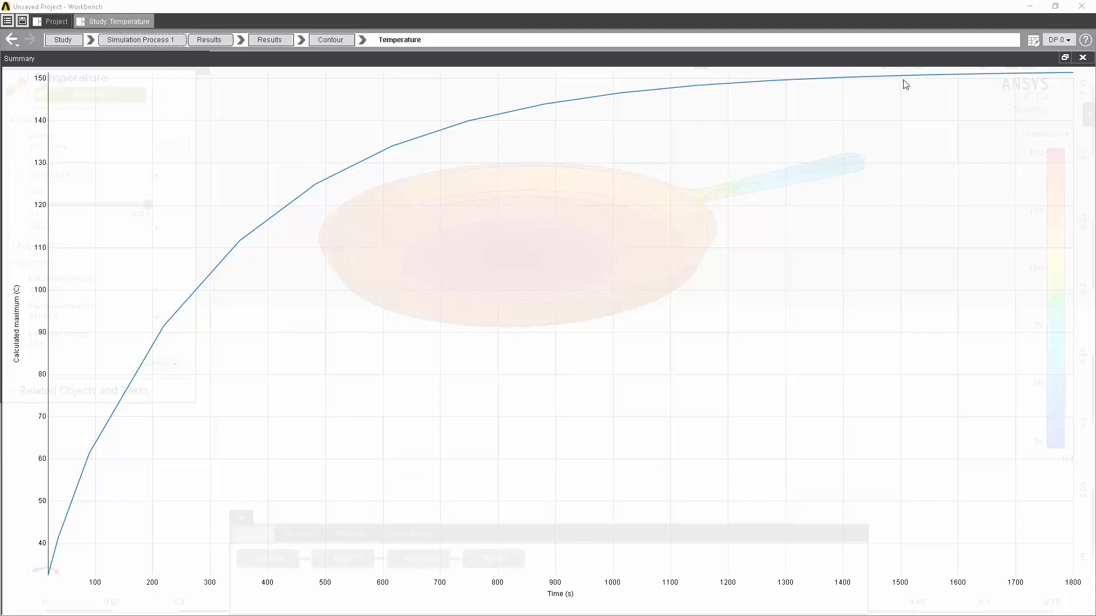